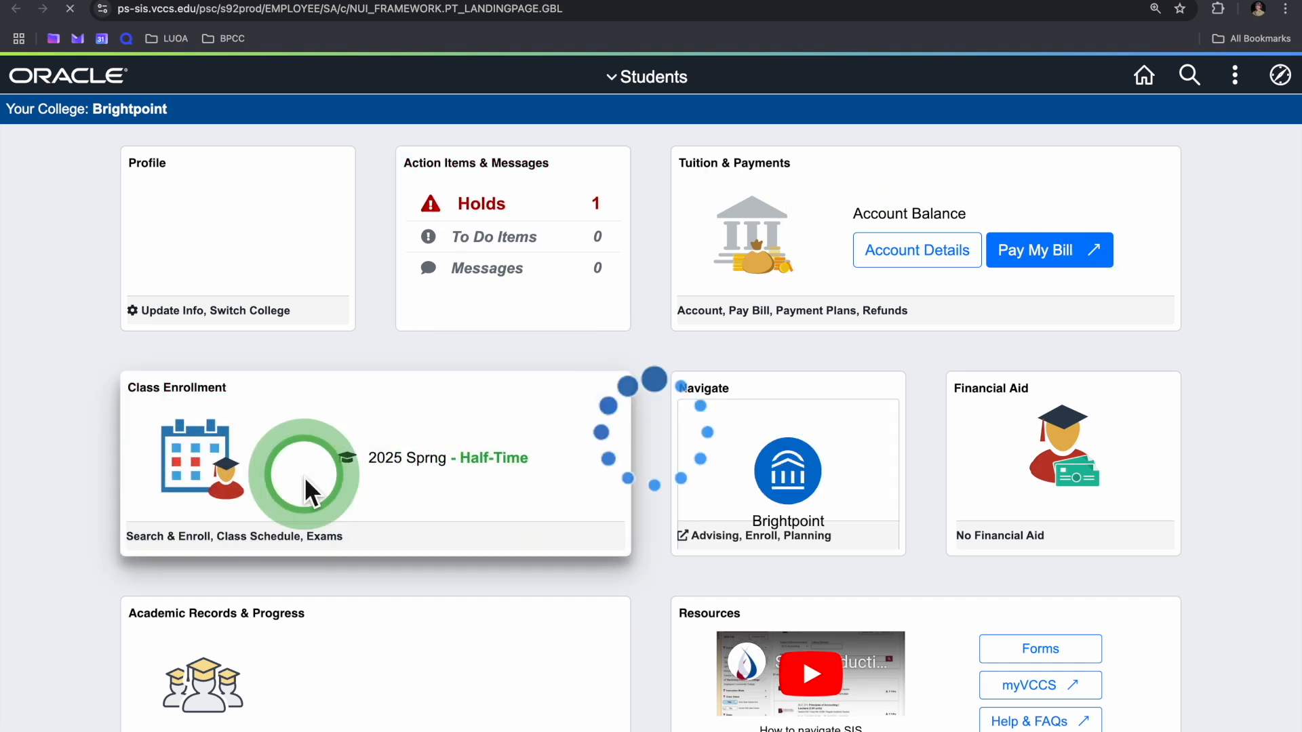
Go from the student homepage through Class Enrollment to the Class Search & Enroll page.
left_click(304, 473)
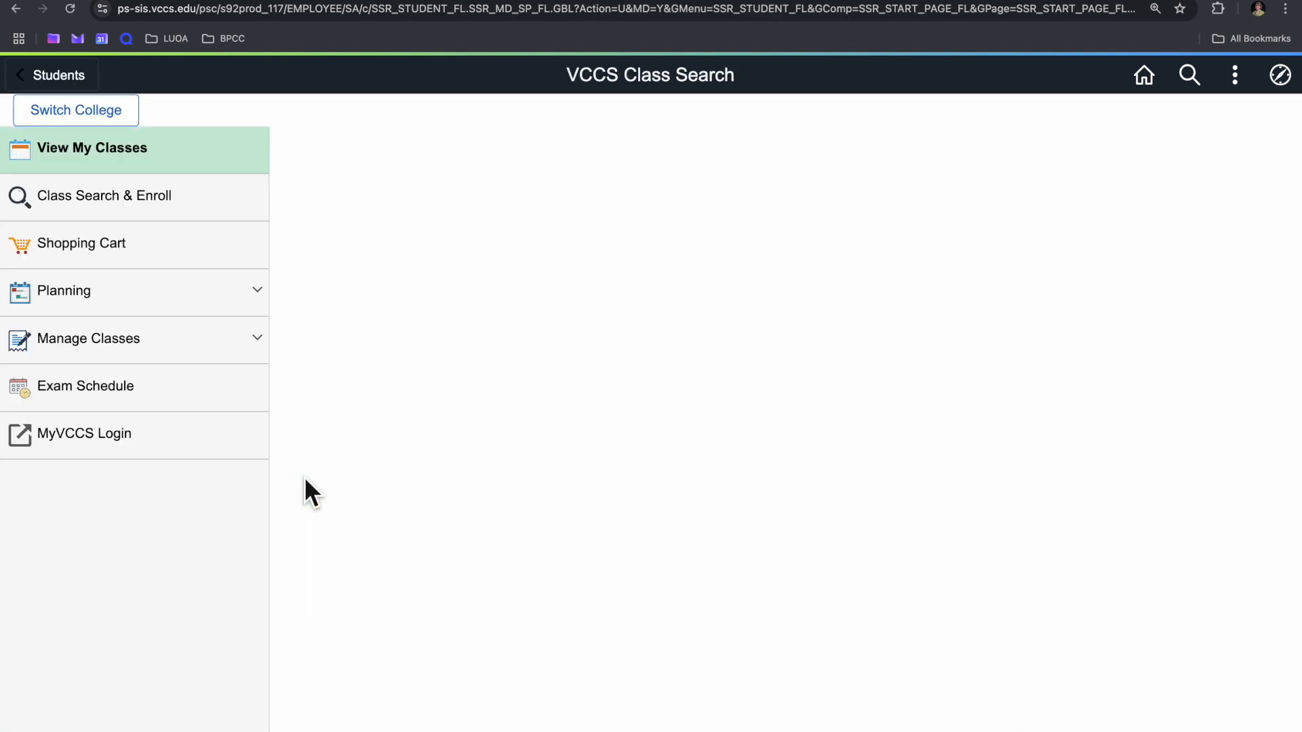
left_click(103, 147)
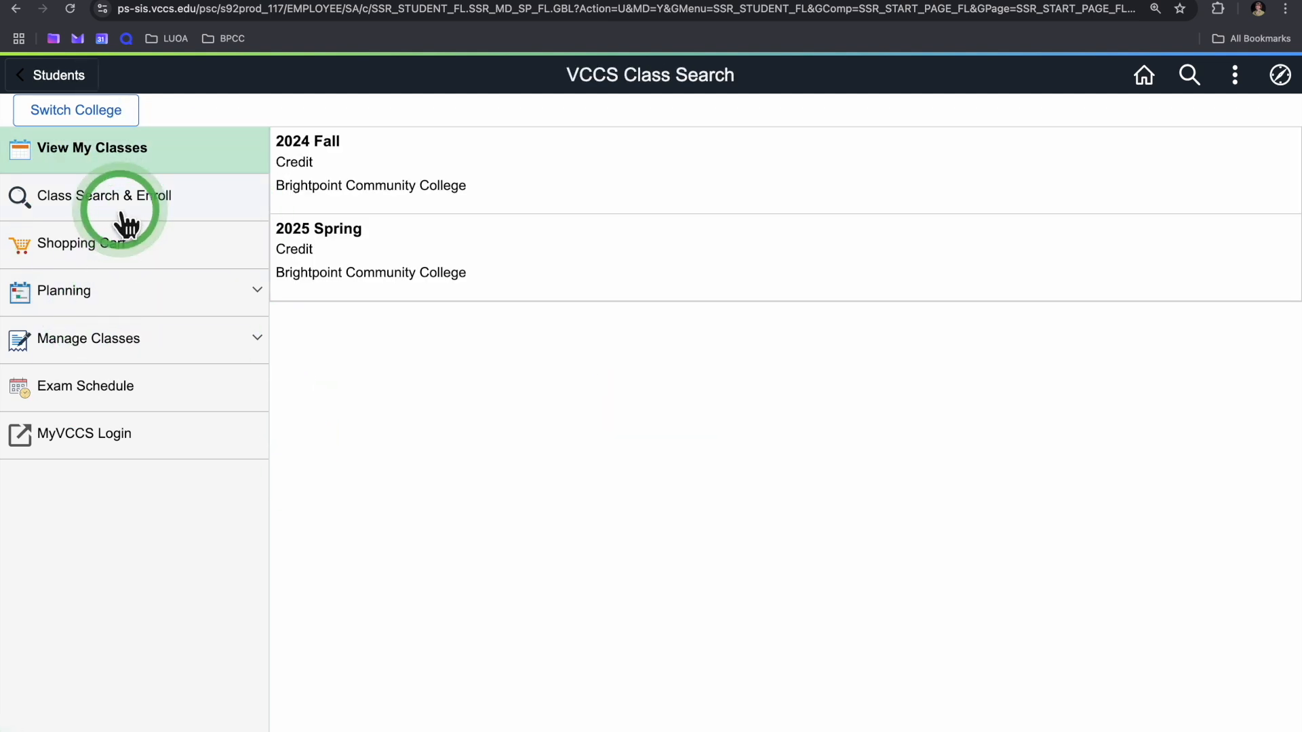
mouse_move(124, 219)
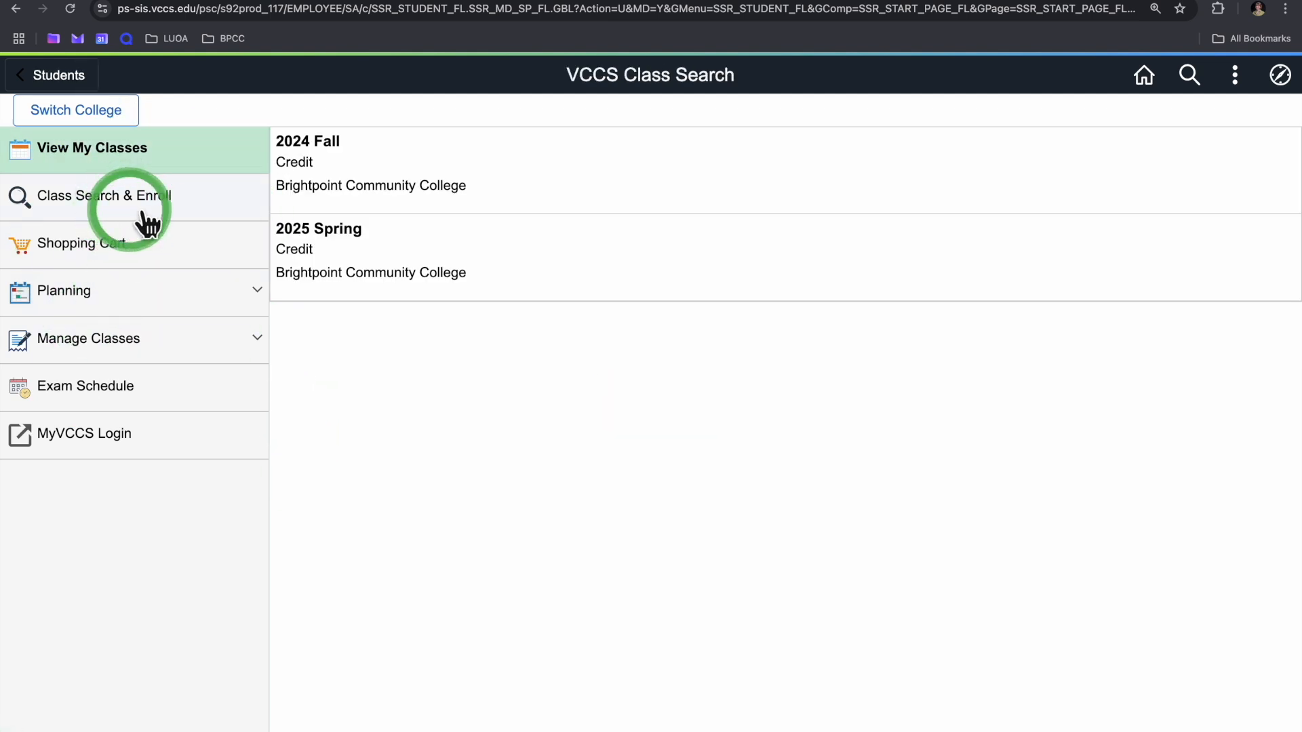
left_click(99, 195)
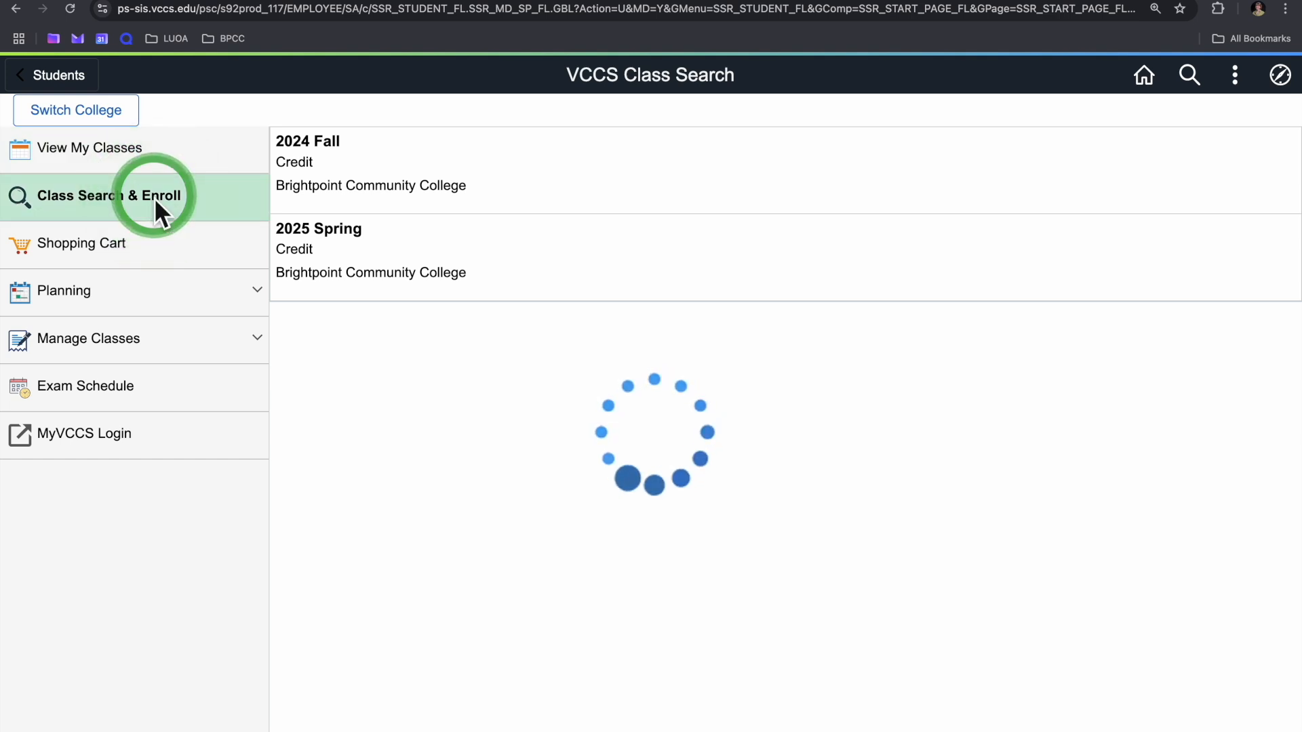
Start a 2025 Spring class search for 'acc 212' at Brightpoint.
left_click(113, 195)
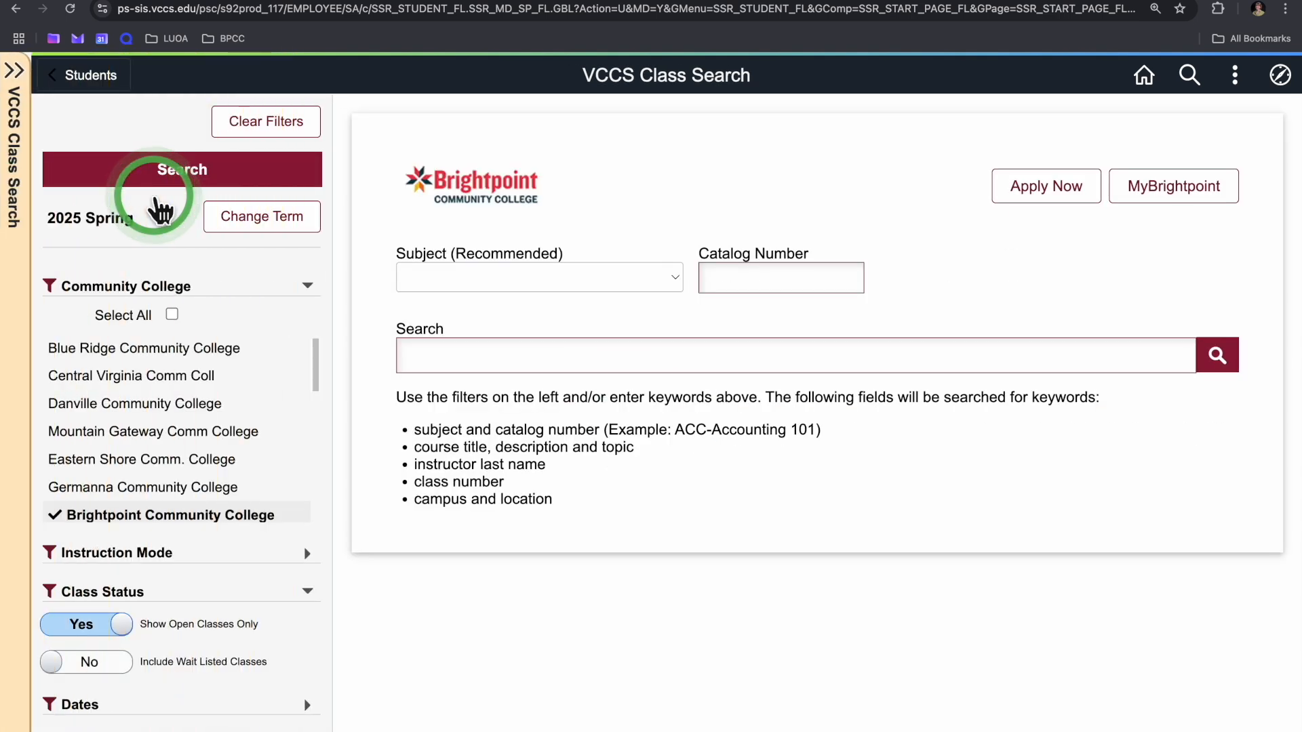
left_click(779, 277)
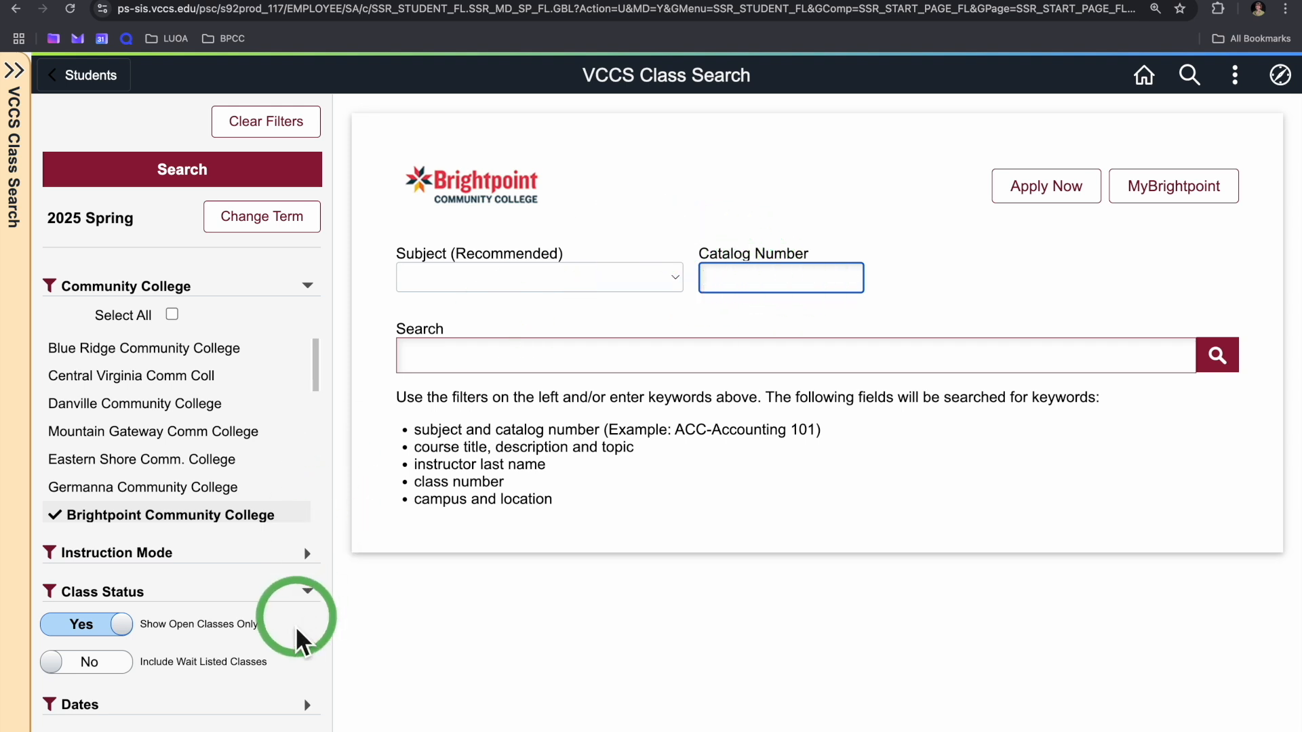
scroll("down", 3)
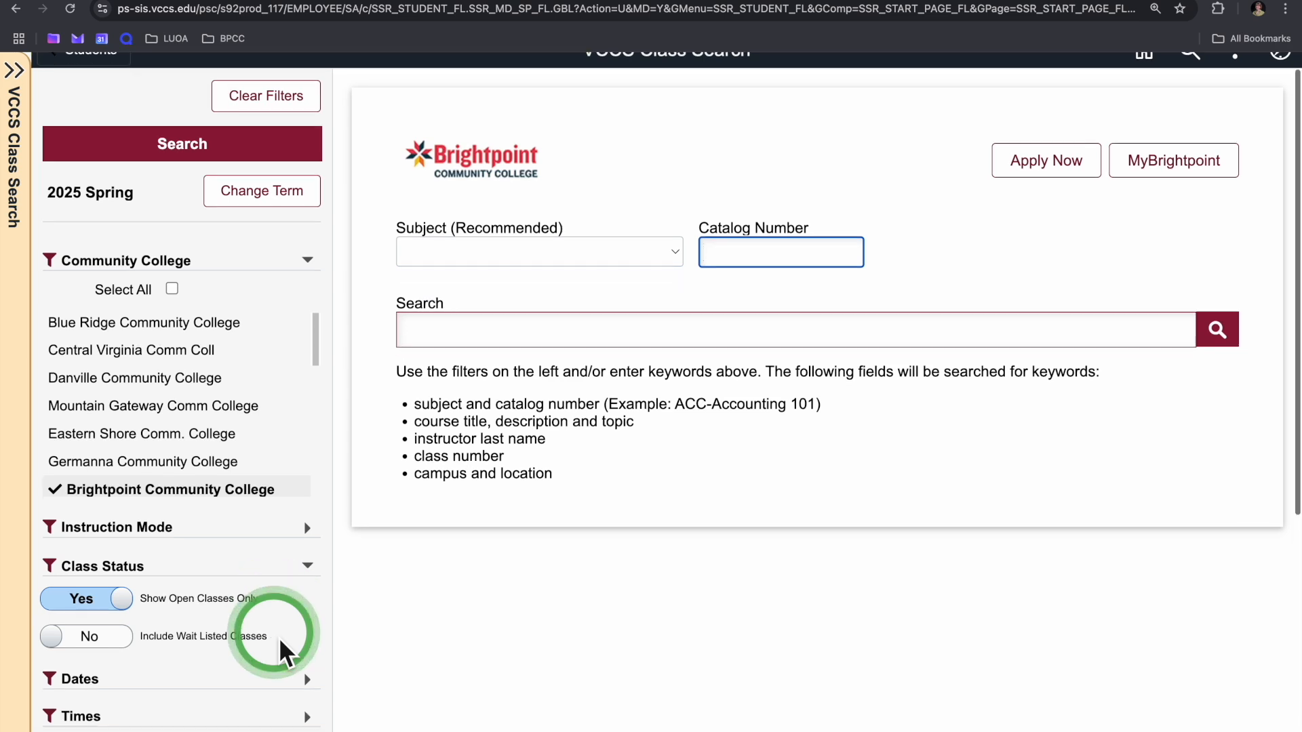
scroll("down", 3)
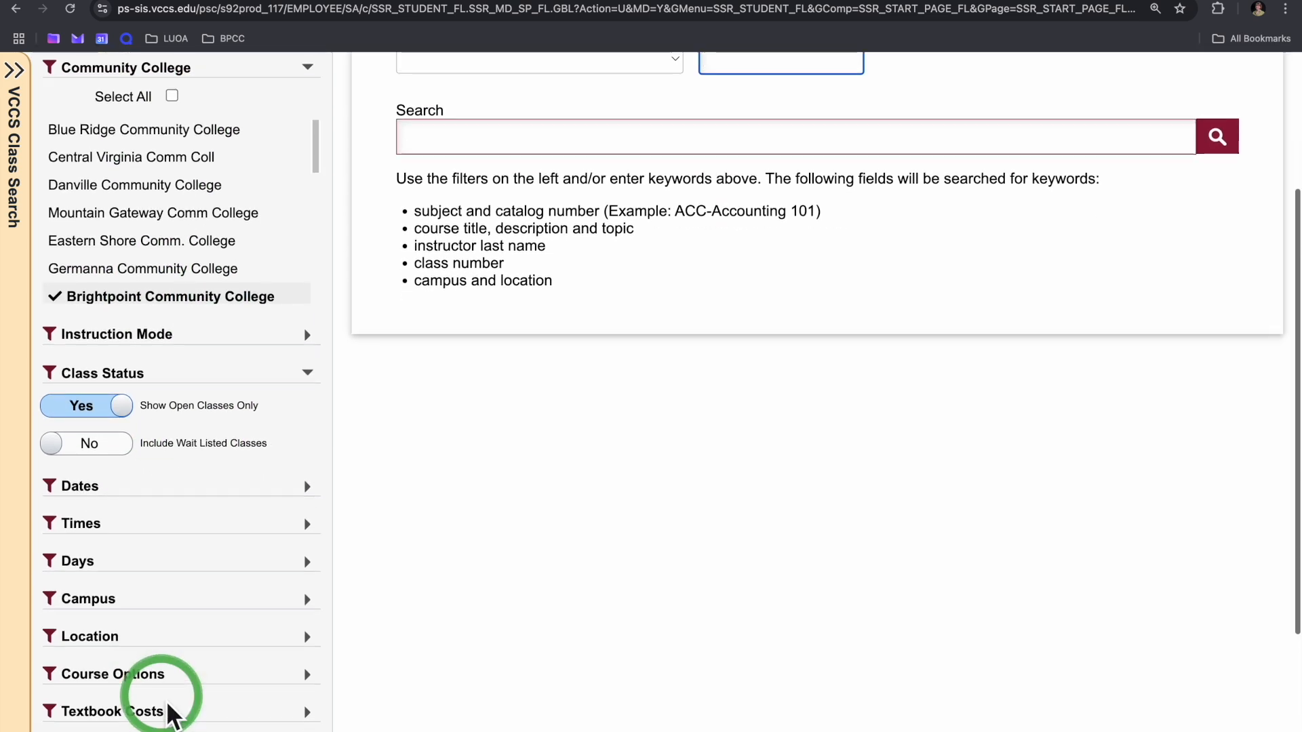
scroll("up", 3)
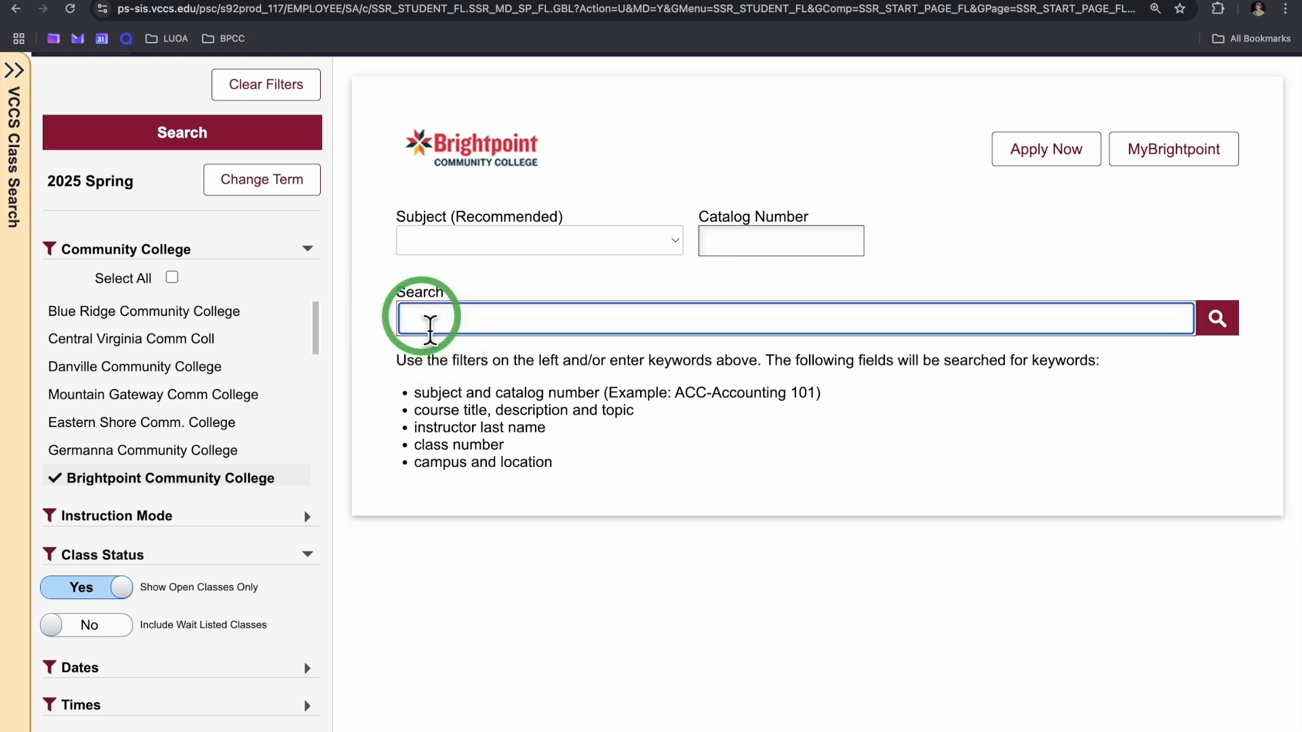
type("acc")
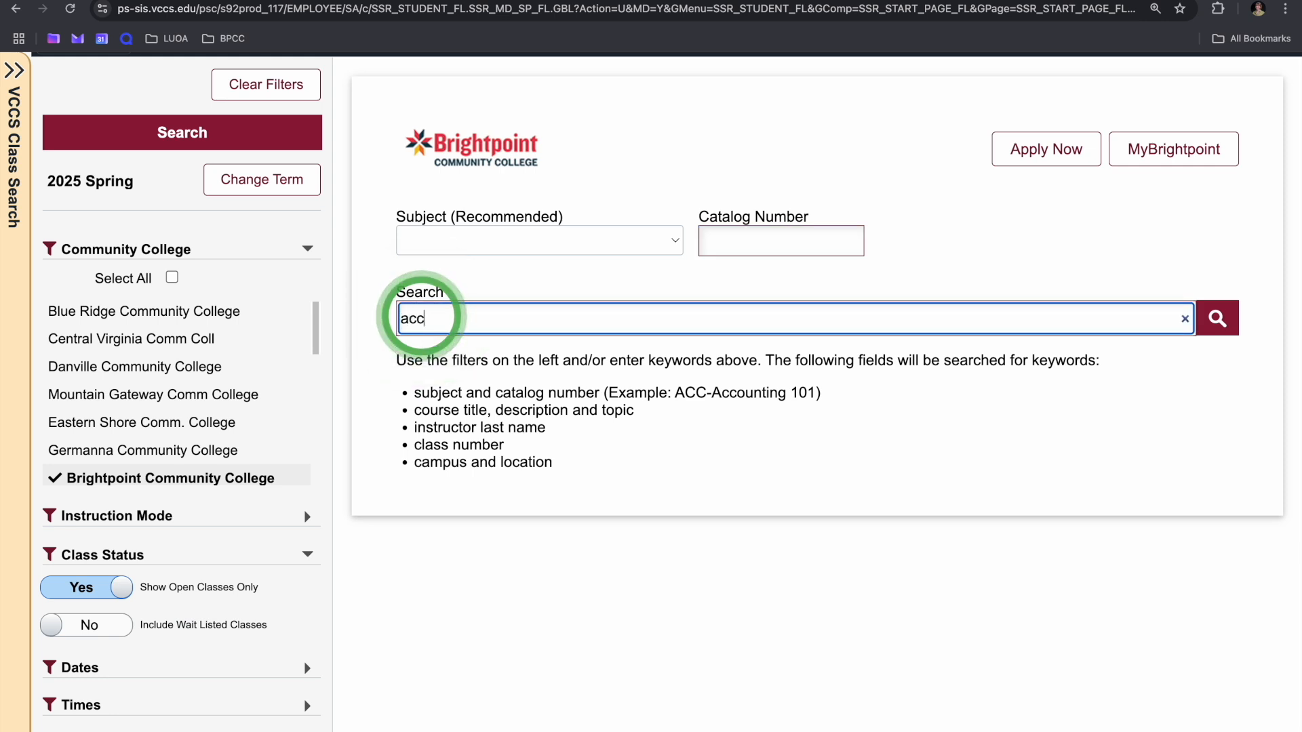
type("212")
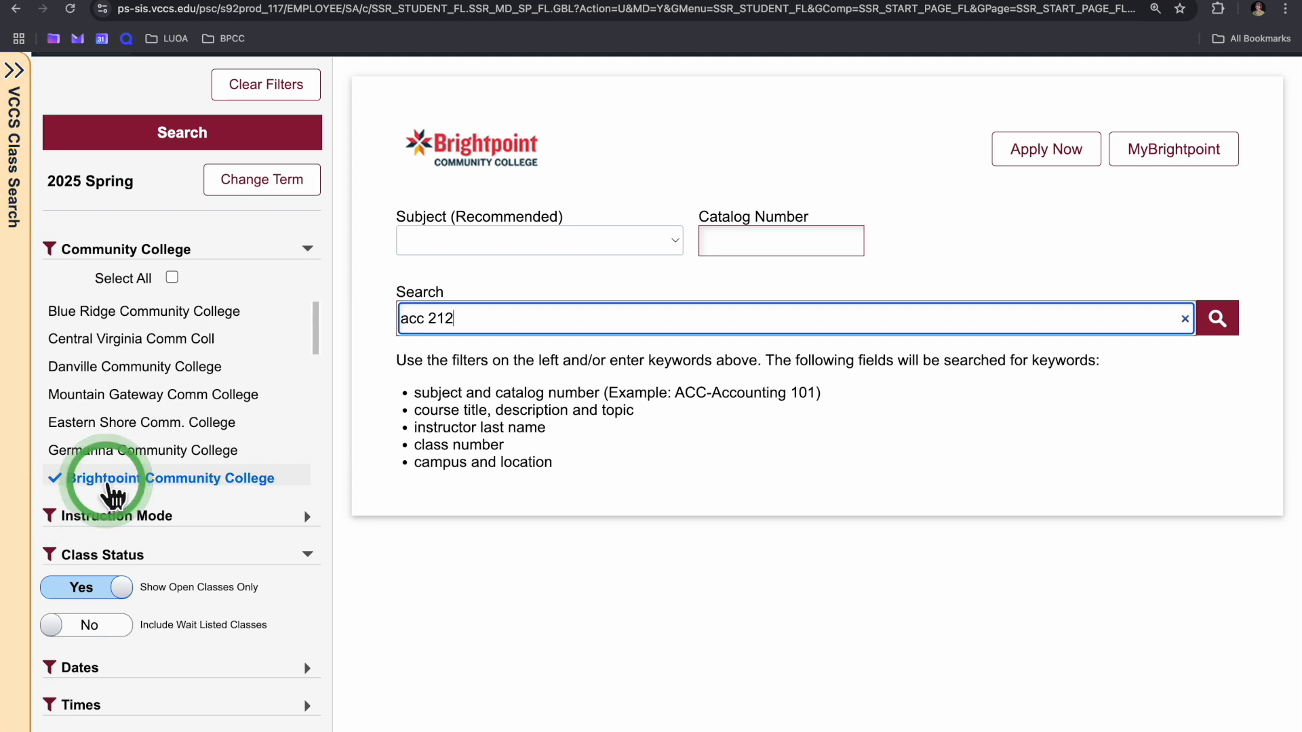
Filter the search to Monday/Wednesday classes at Chester Campus.
scroll("down", 3)
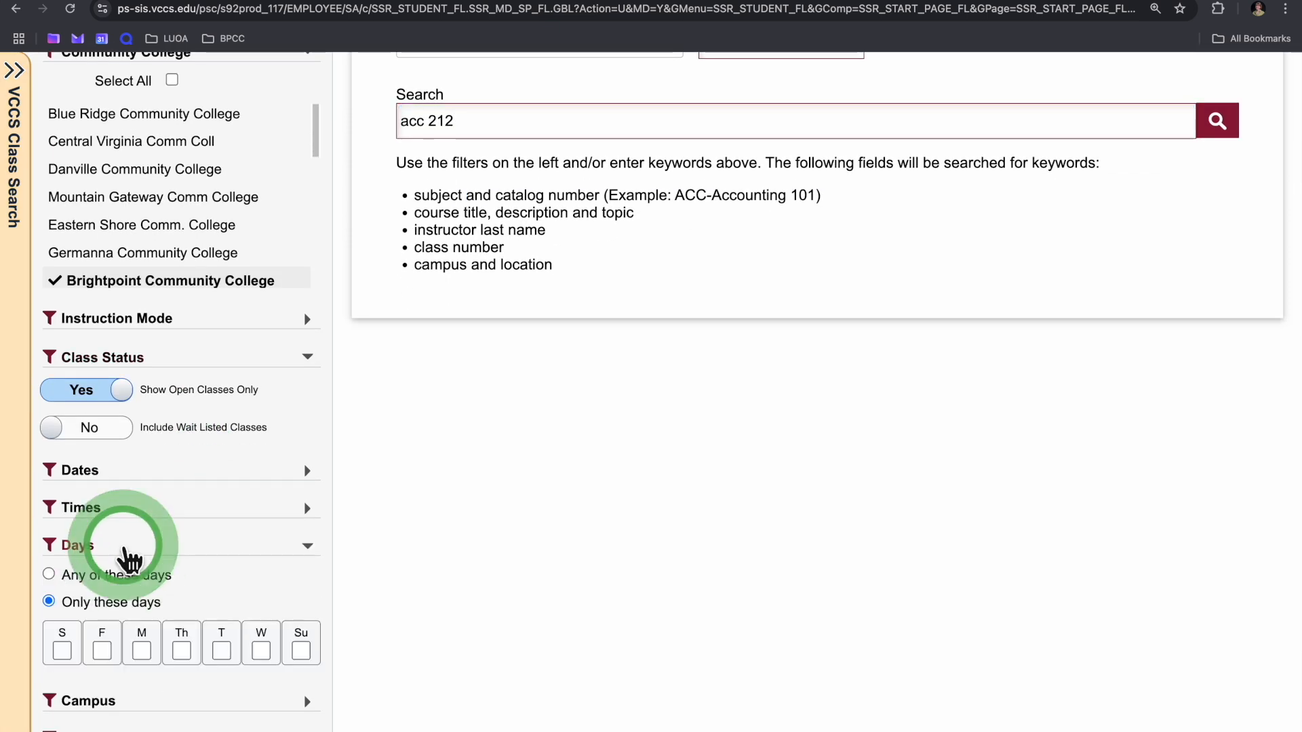
scroll("down", 3)
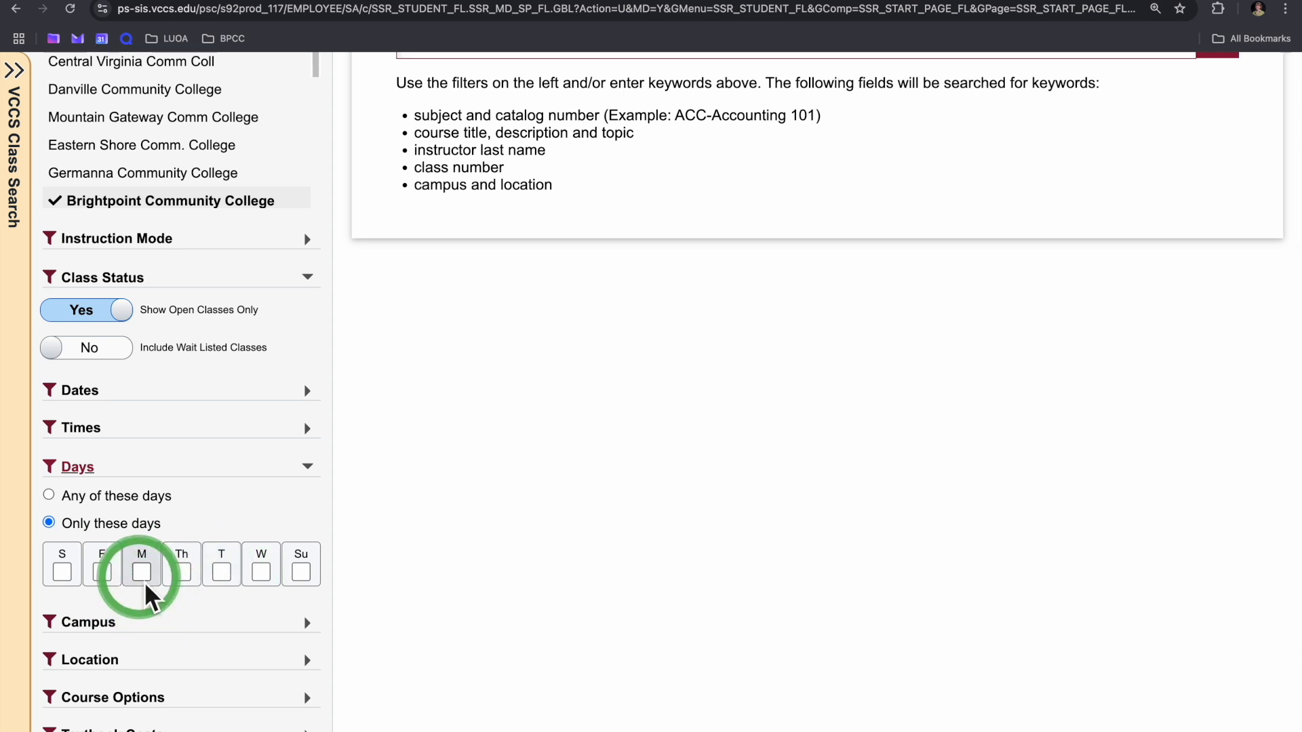
left_click(260, 540)
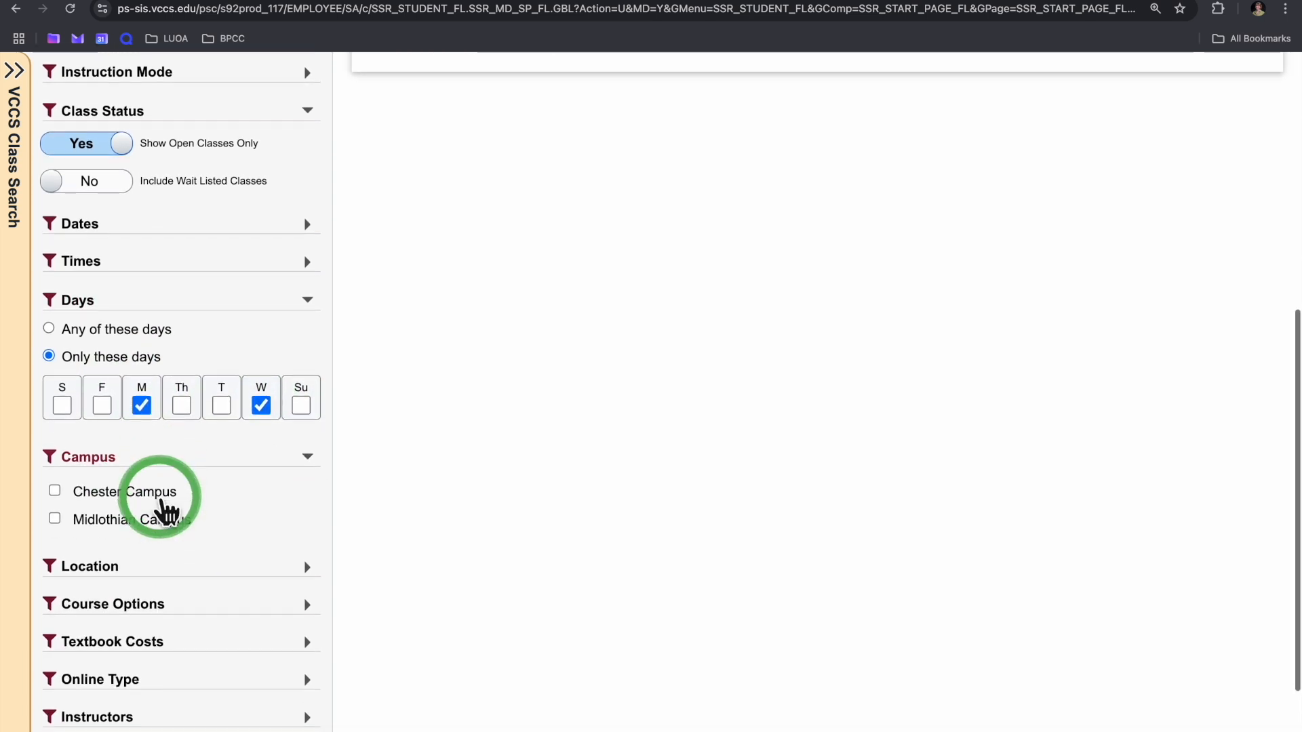
left_click(54, 491)
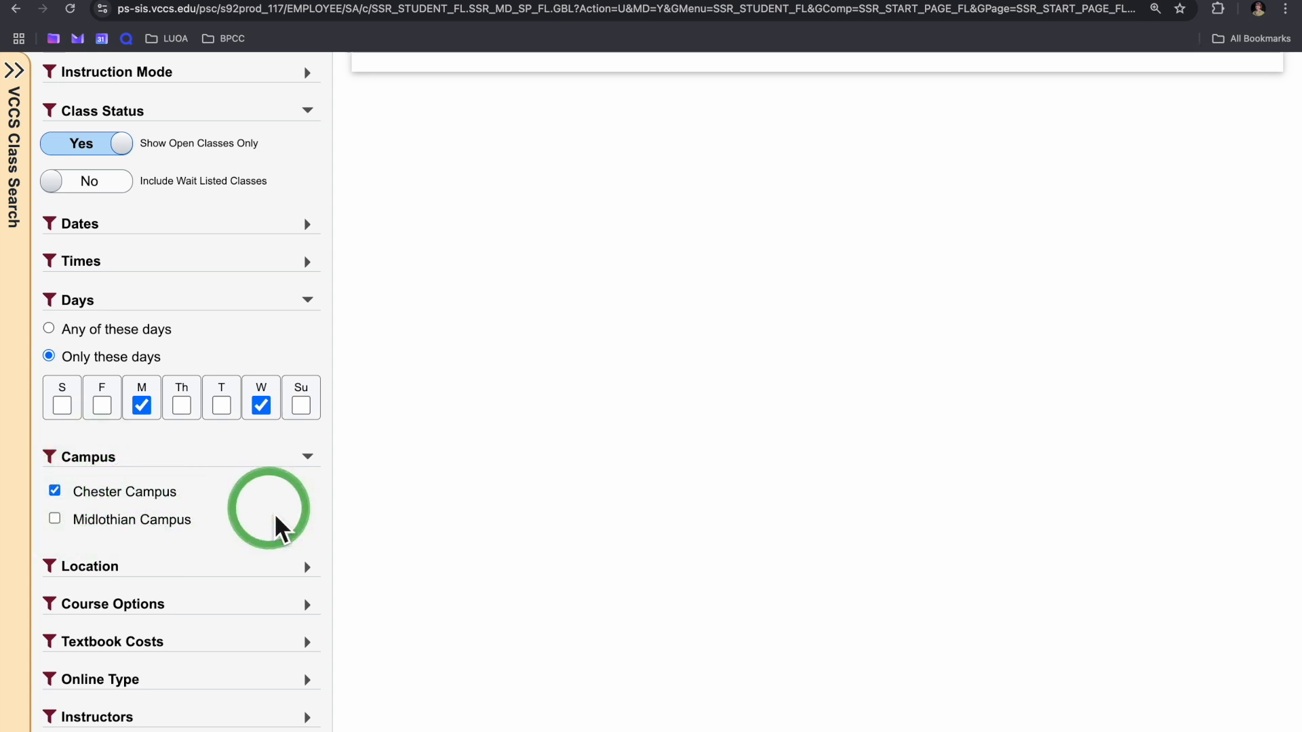
scroll("down", 3)
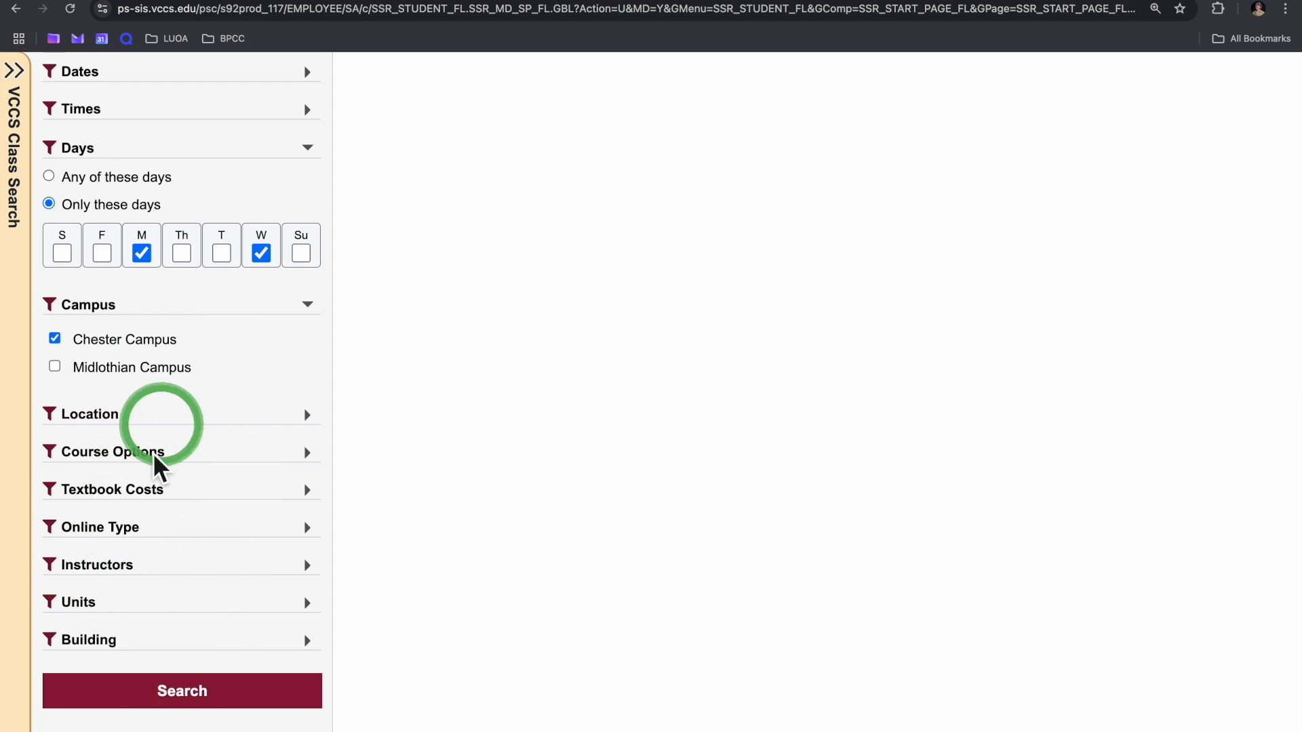
Run the search and start enrolling in ACC 212 section CF01 (class 22867, Mon/Wed 11:00 AM).
left_click(181, 691)
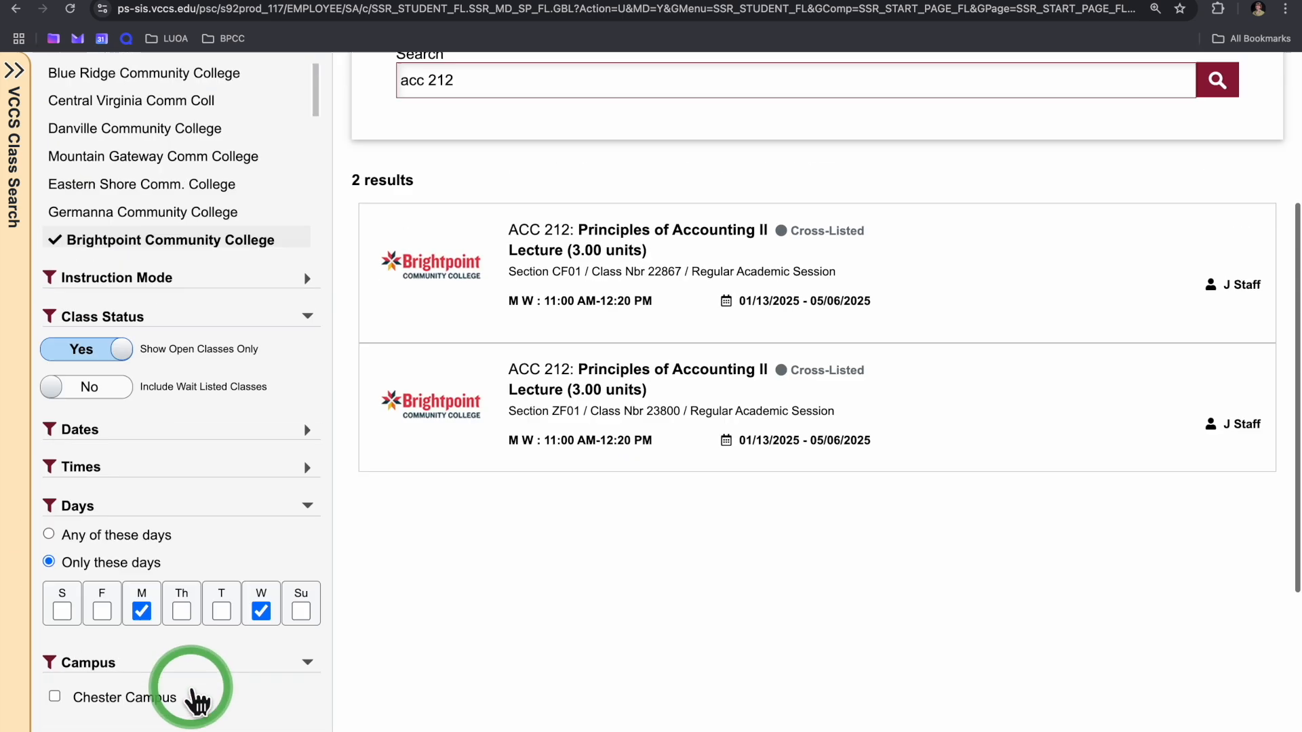
scroll("up", 3)
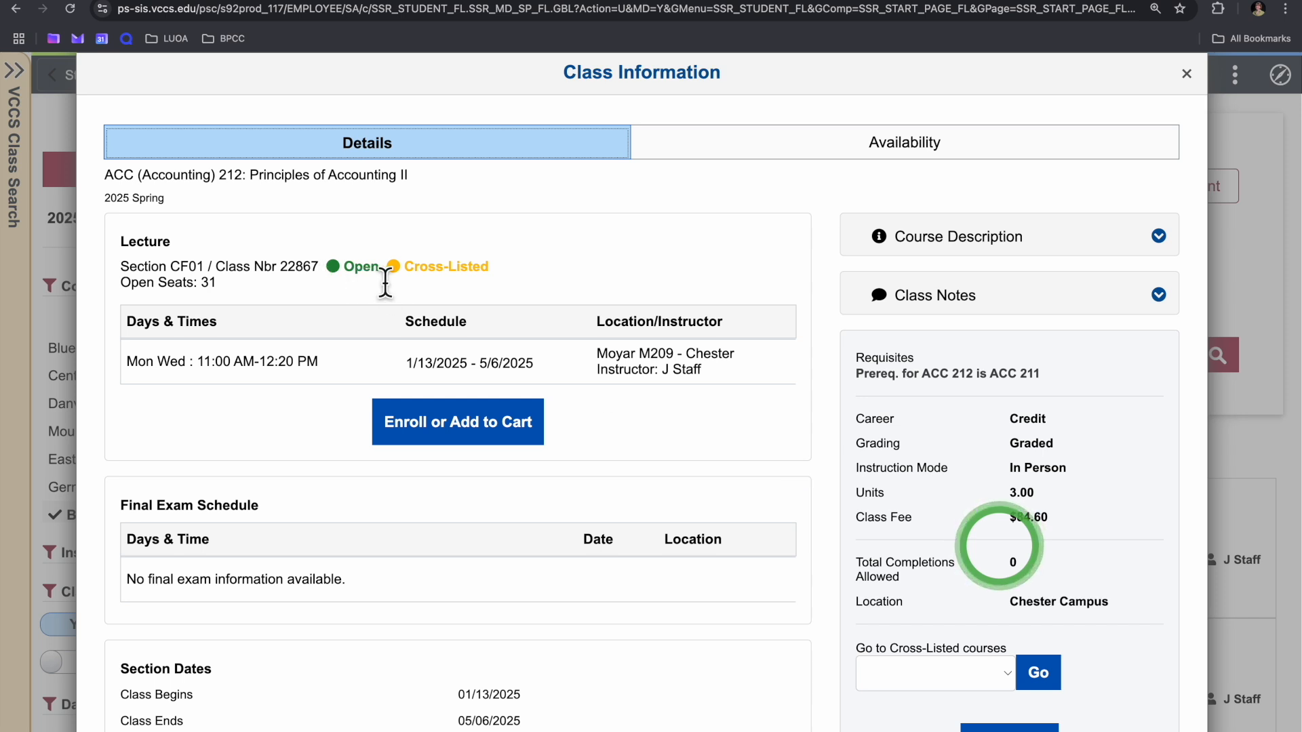
left_click(457, 421)
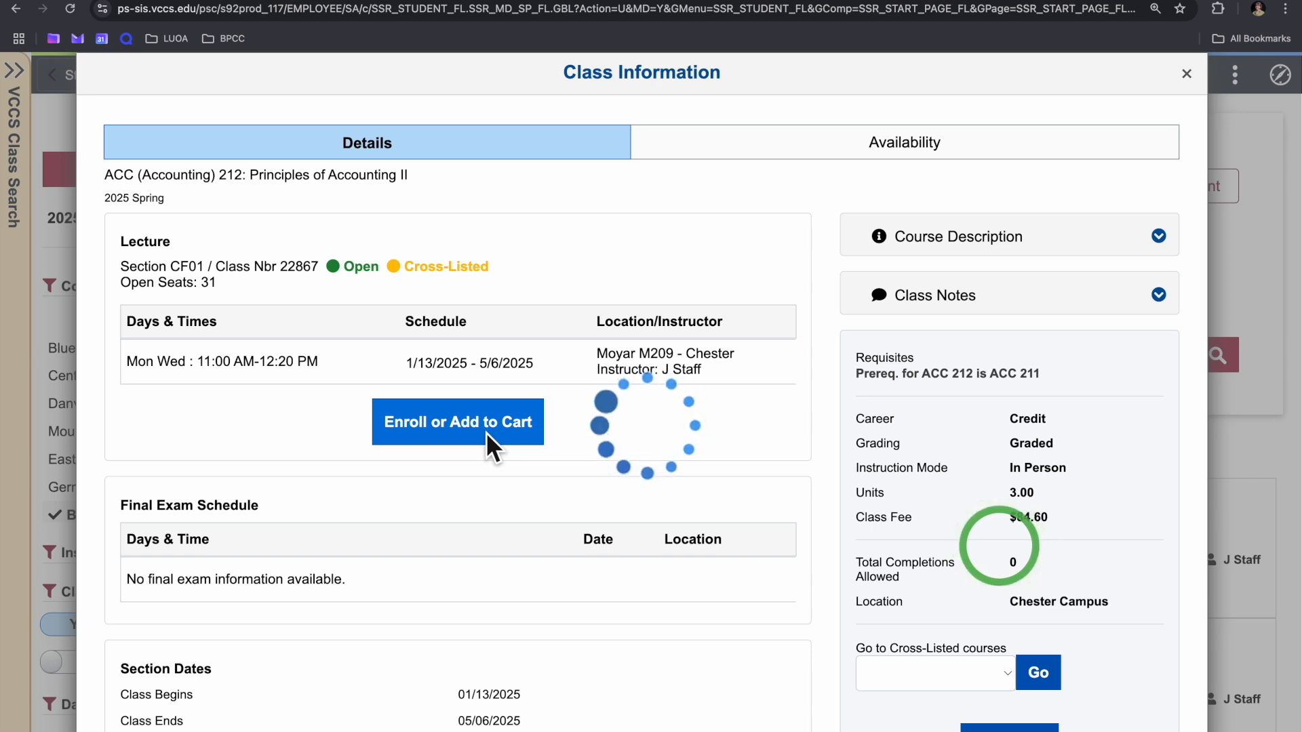
left_click(458, 422)
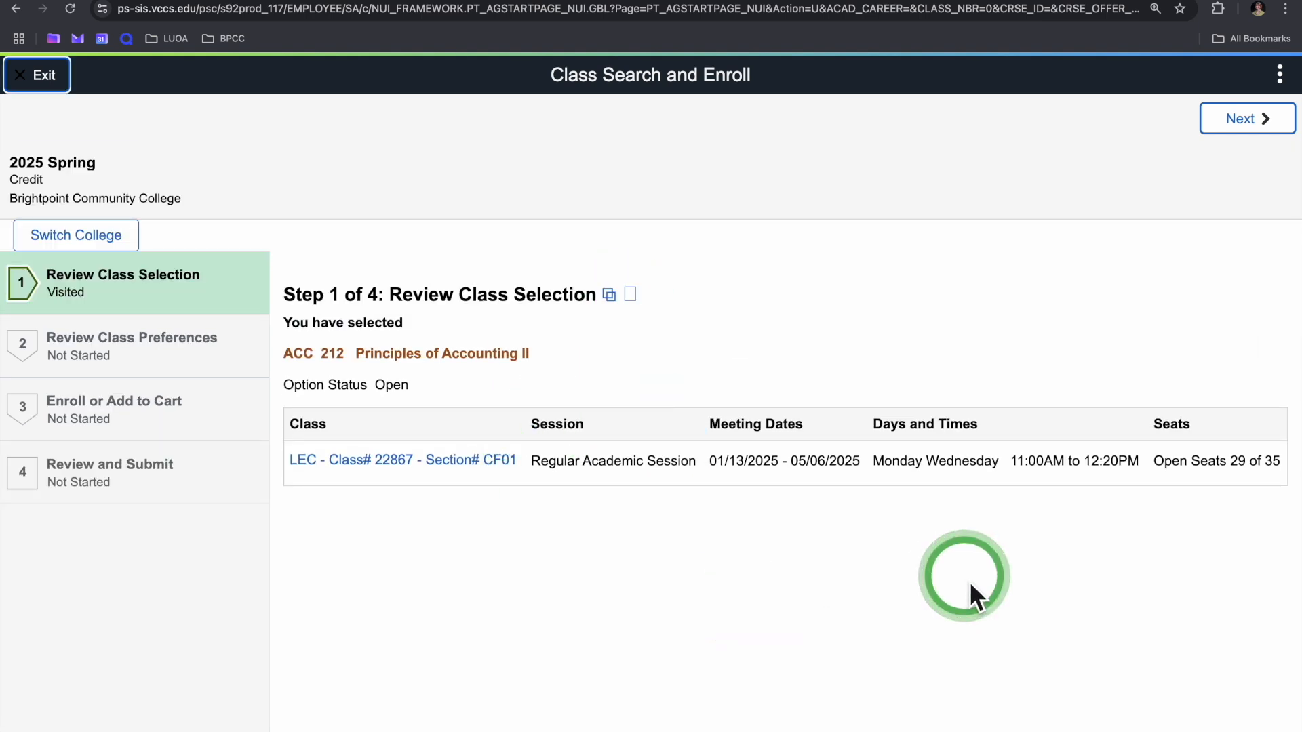
mouse_move(555, 594)
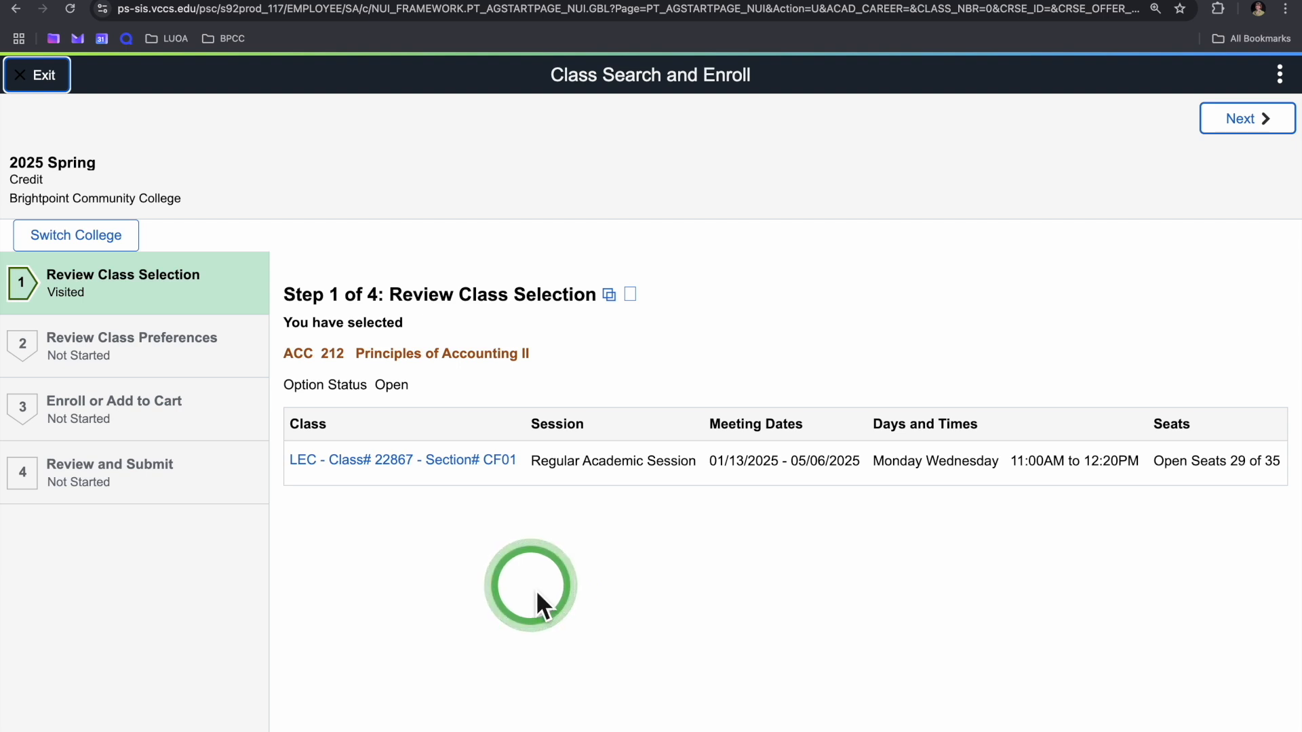
Confirm the ACC 212 selection and accept class preferences without a permission number, keeping Enroll chosen.
left_click(1247, 118)
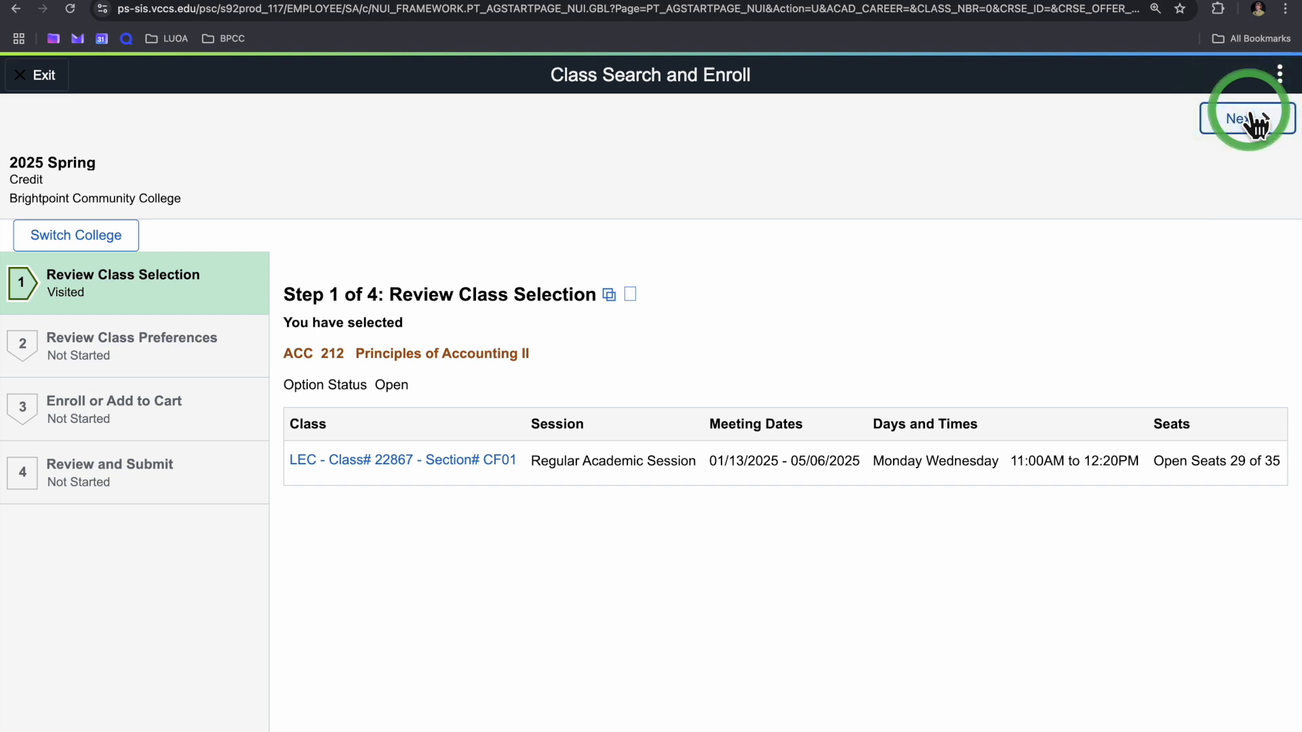
left_click(1247, 118)
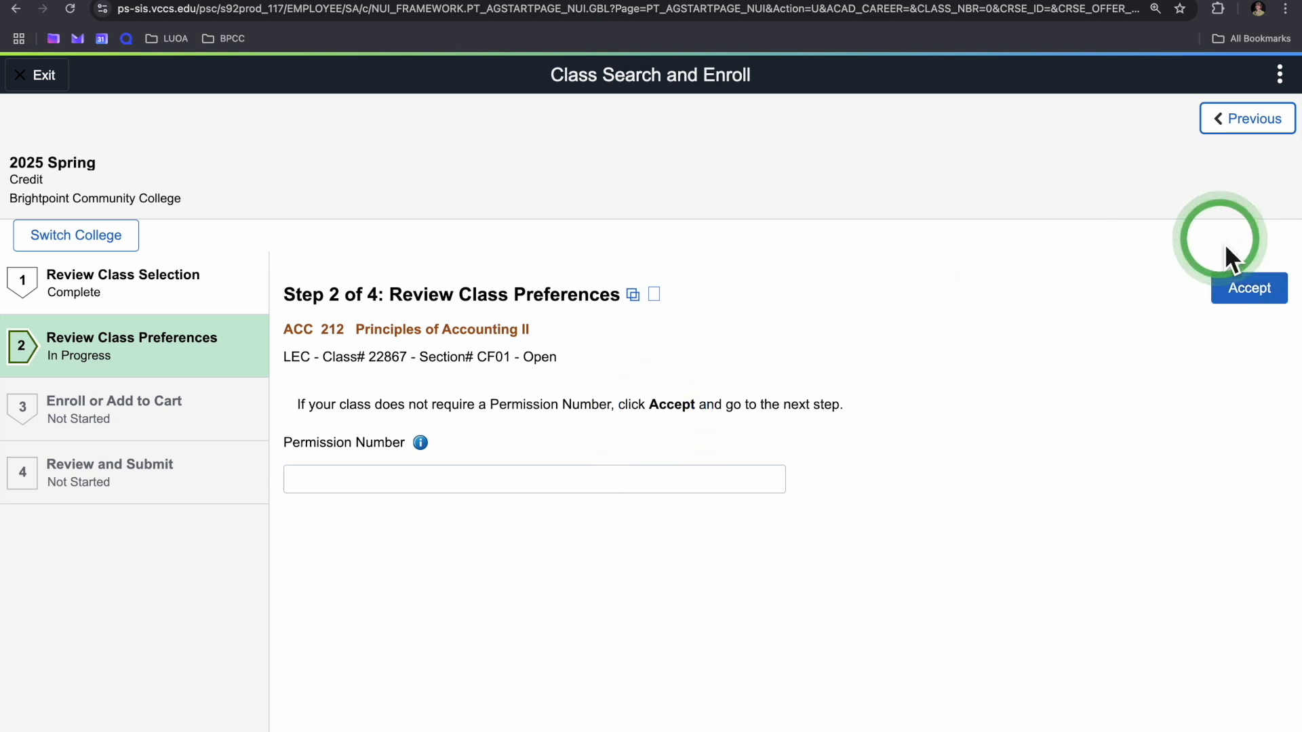
left_click(1248, 287)
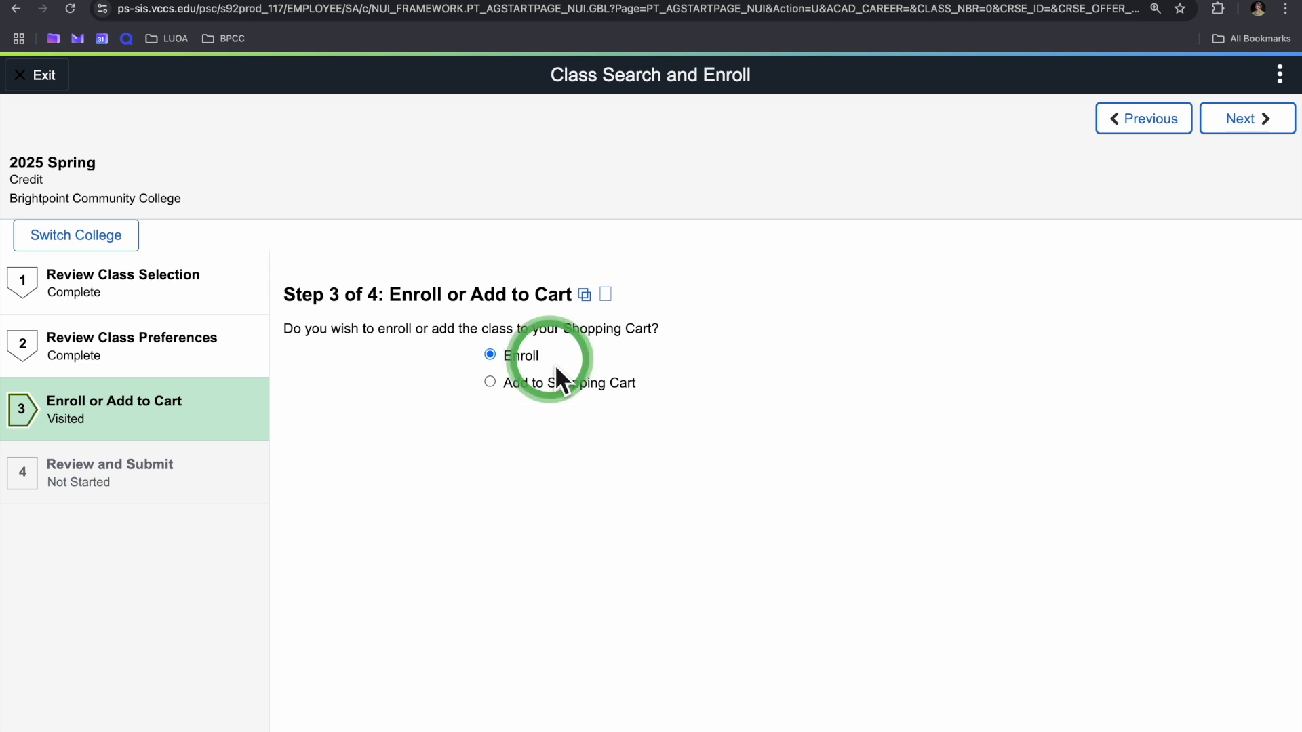
mouse_move(680, 385)
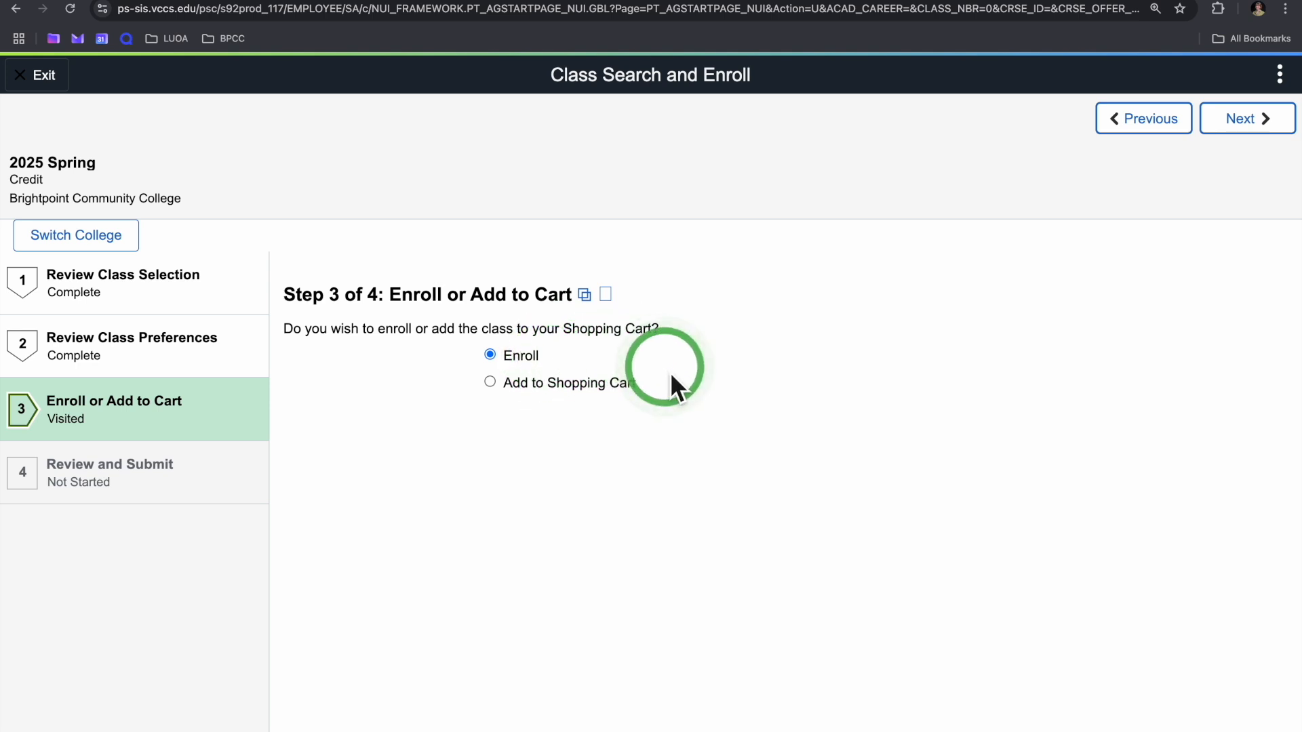
mouse_move(689, 407)
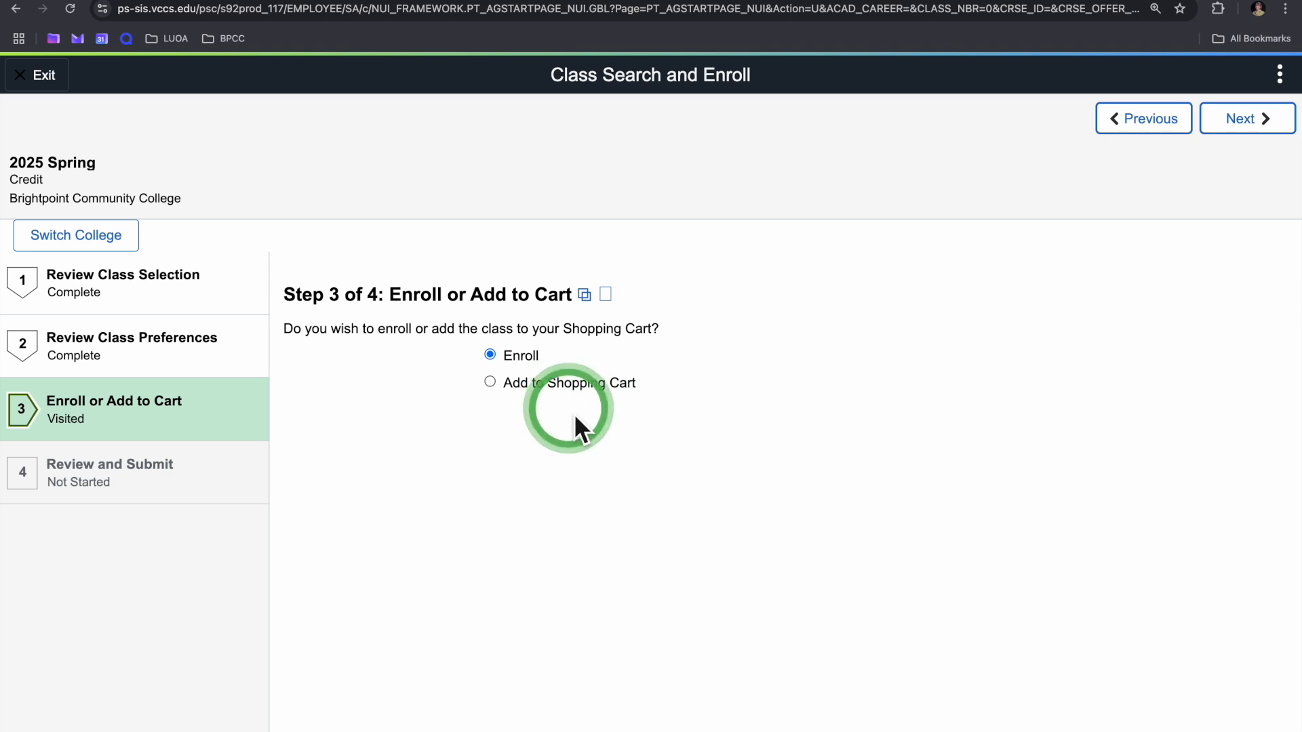
mouse_move(681, 431)
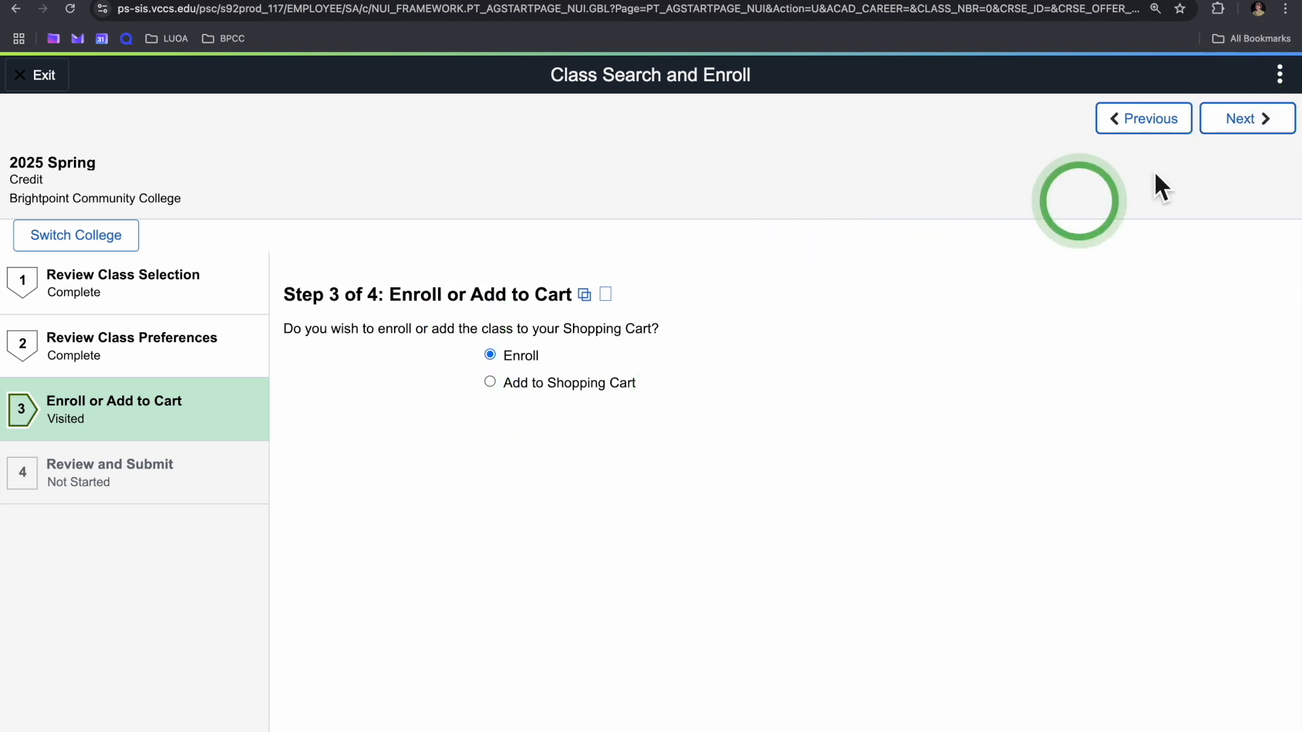
Review and submit the enrollment so ACC 212 CF01 is added to the 2025 Spring schedule.
left_click(1247, 118)
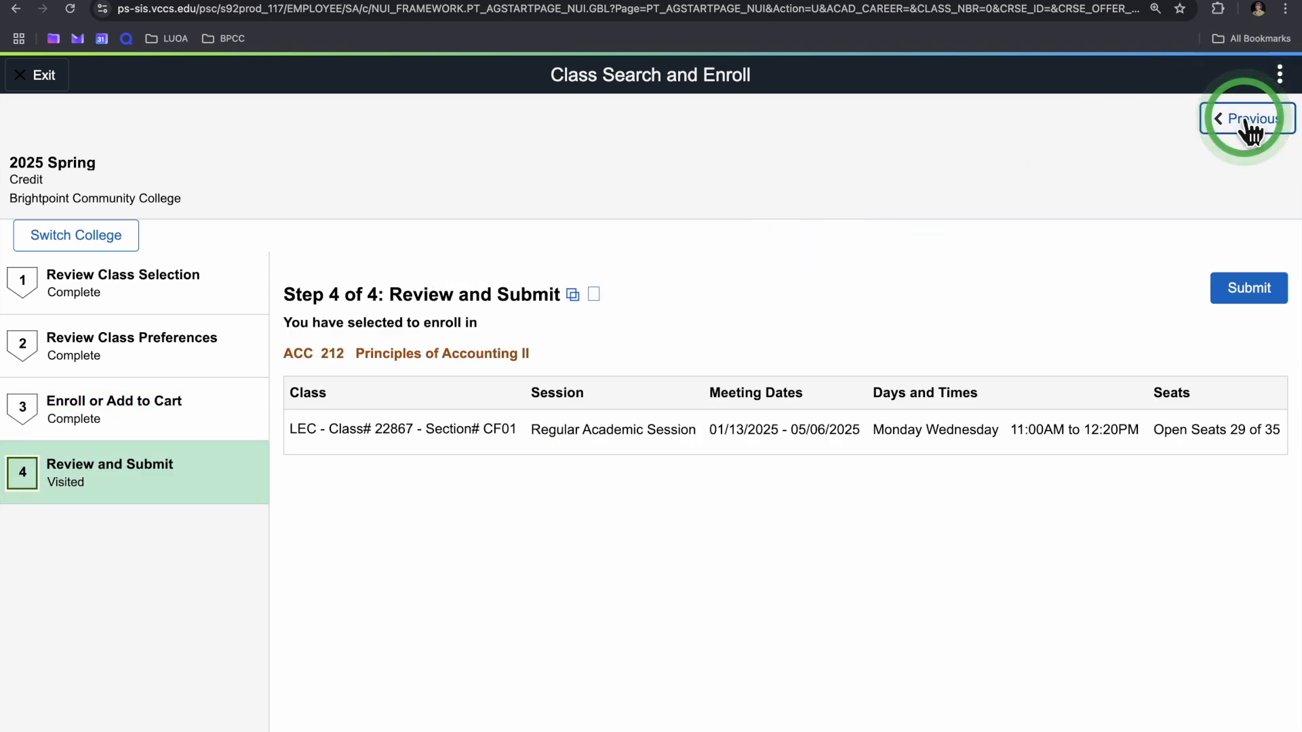
mouse_move(1127, 485)
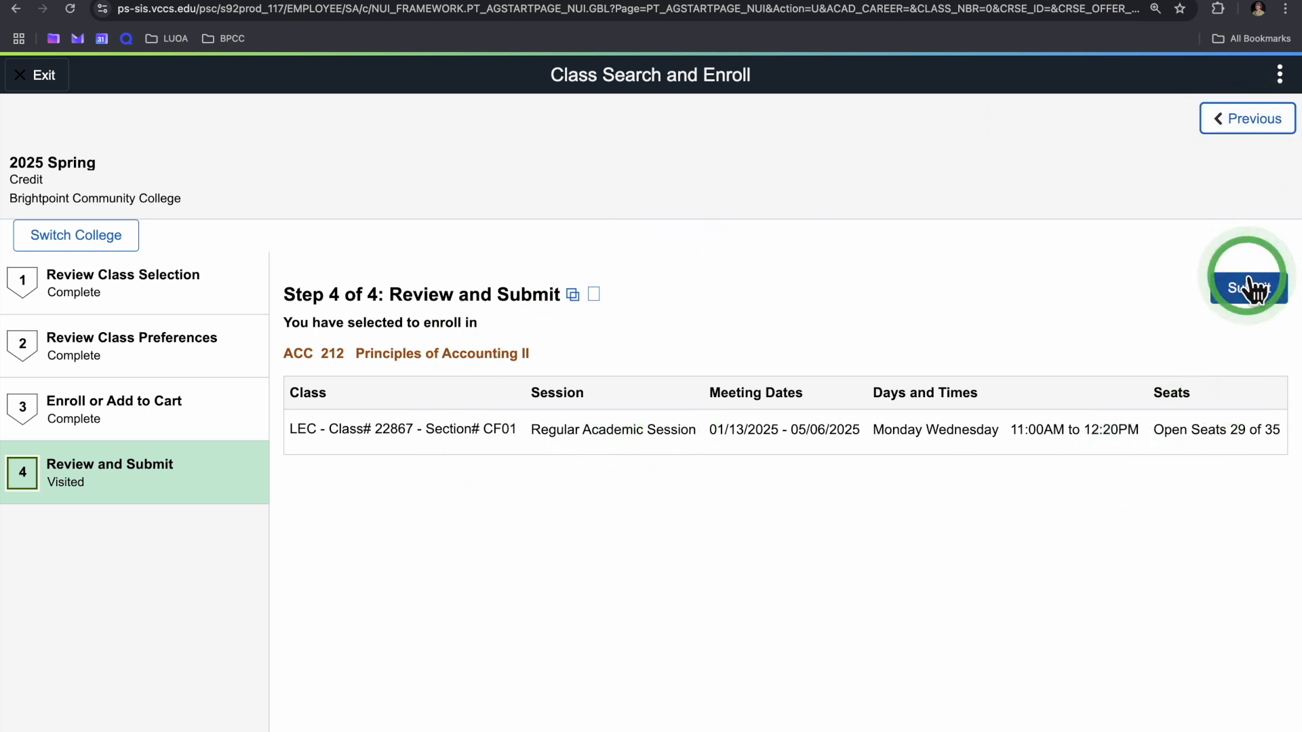
left_click(1247, 288)
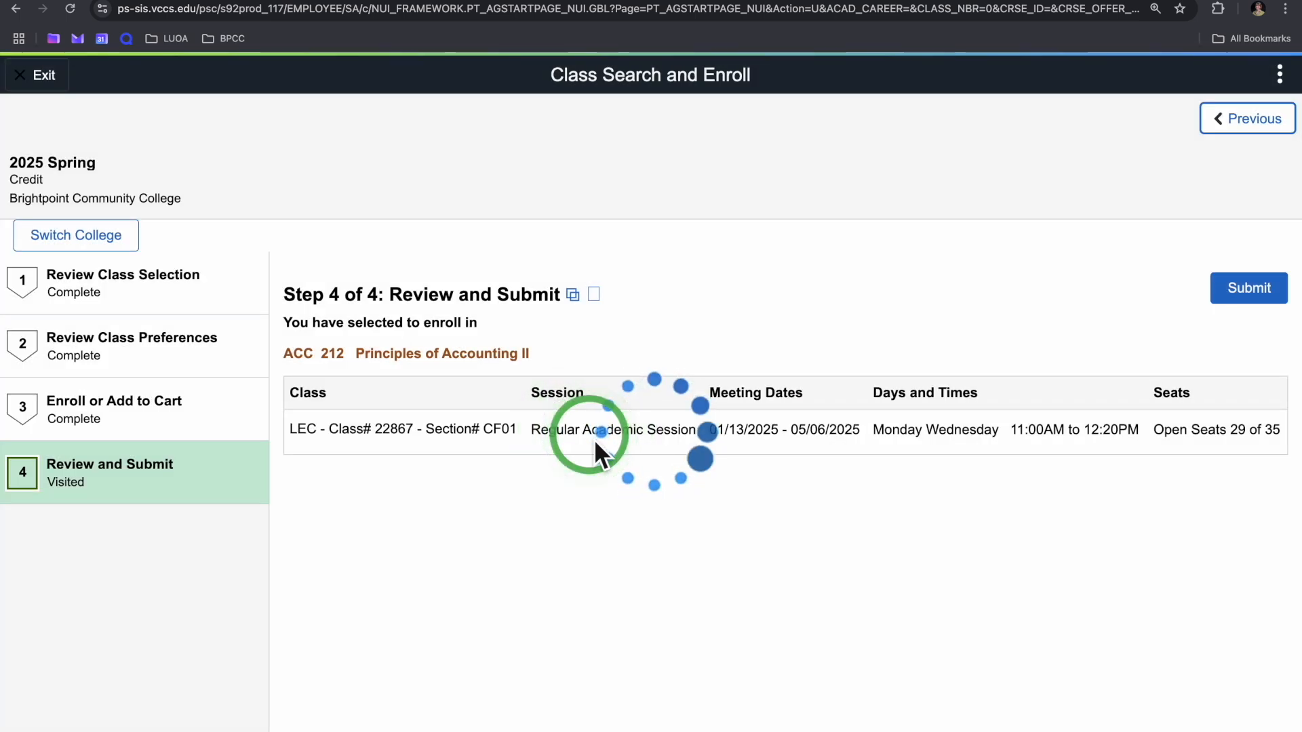
left_click(1248, 288)
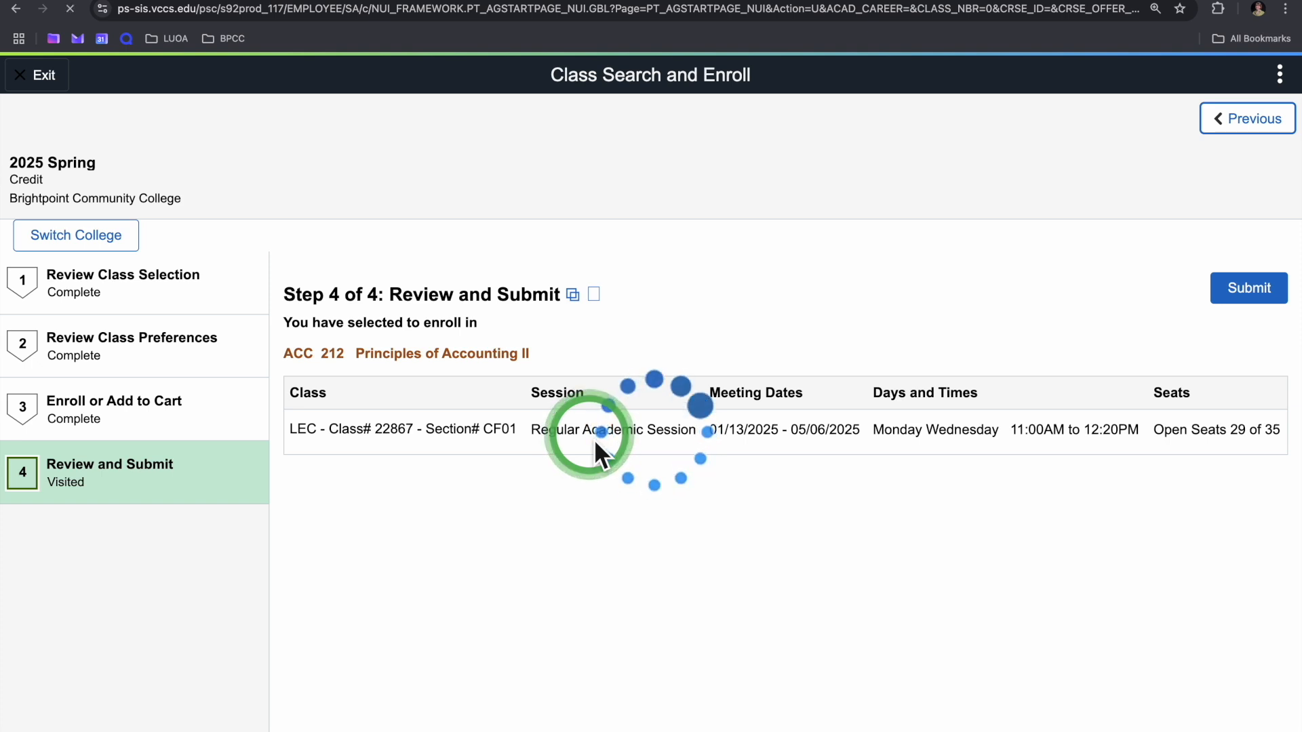
left_click(1248, 287)
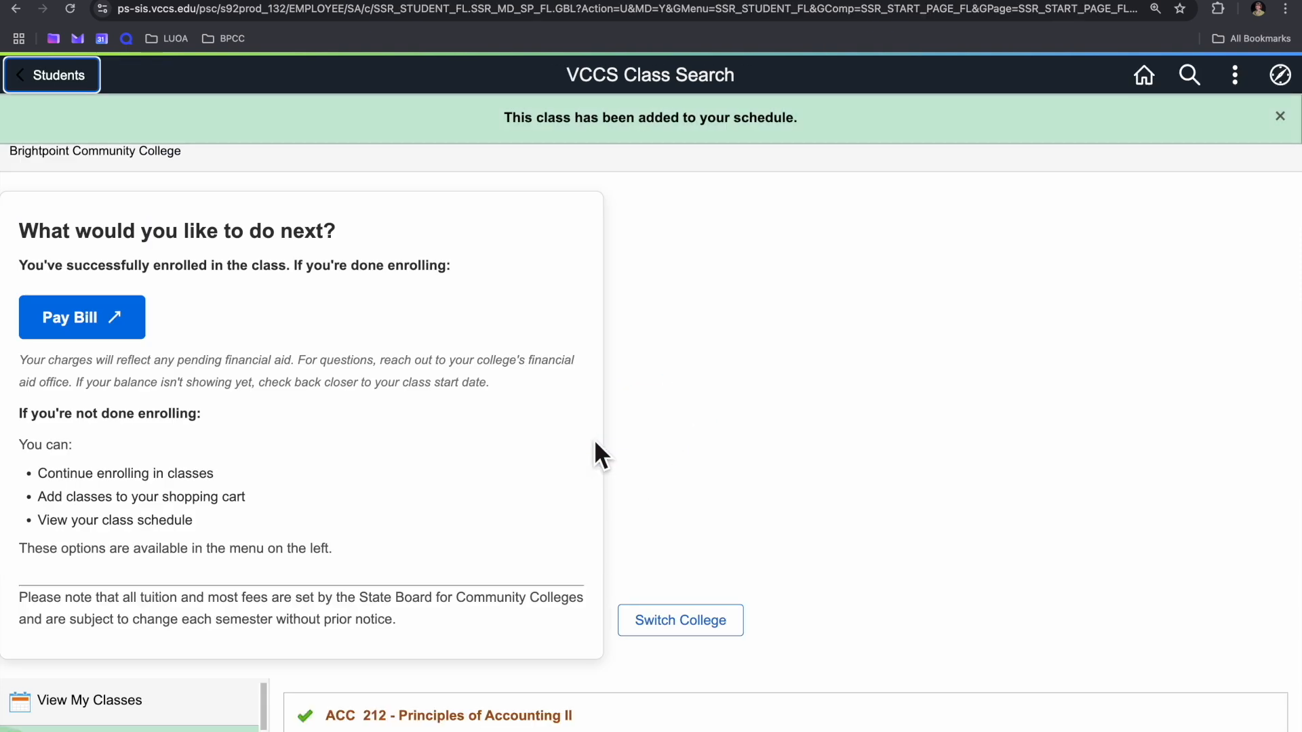
left_click(423, 715)
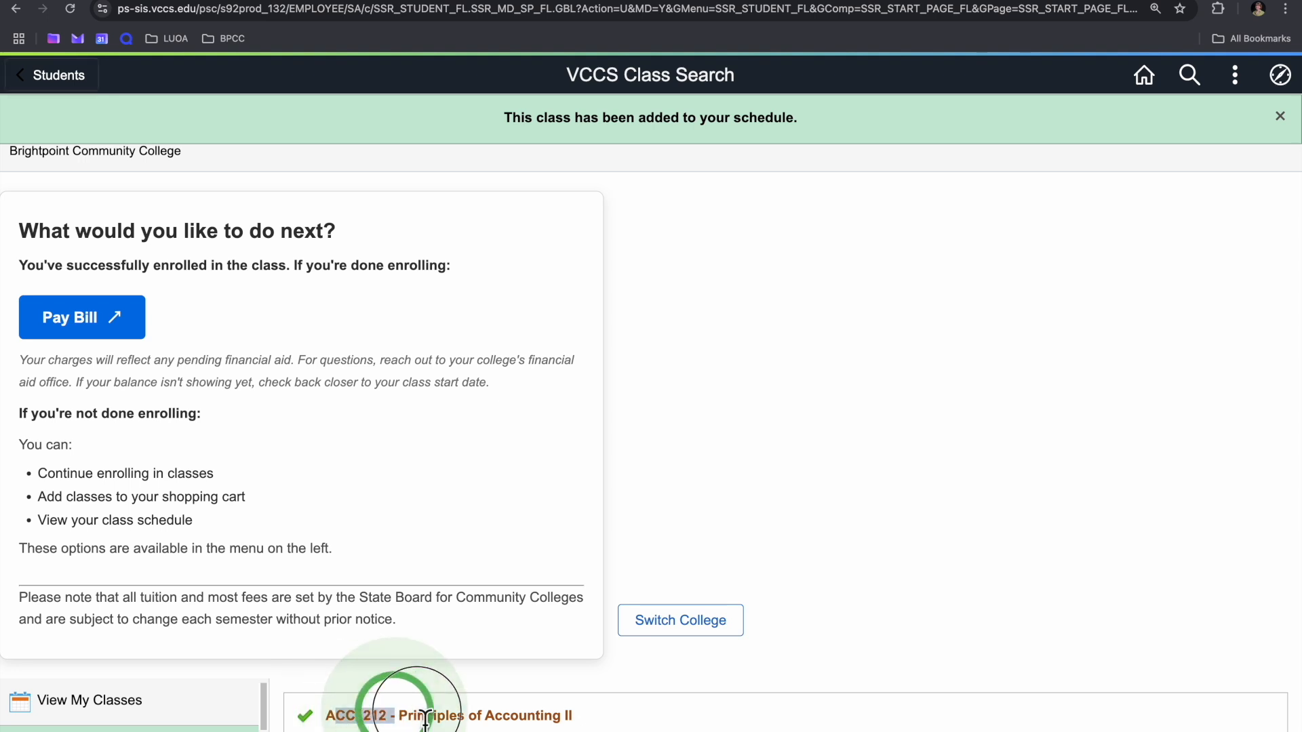
left_click(1279, 116)
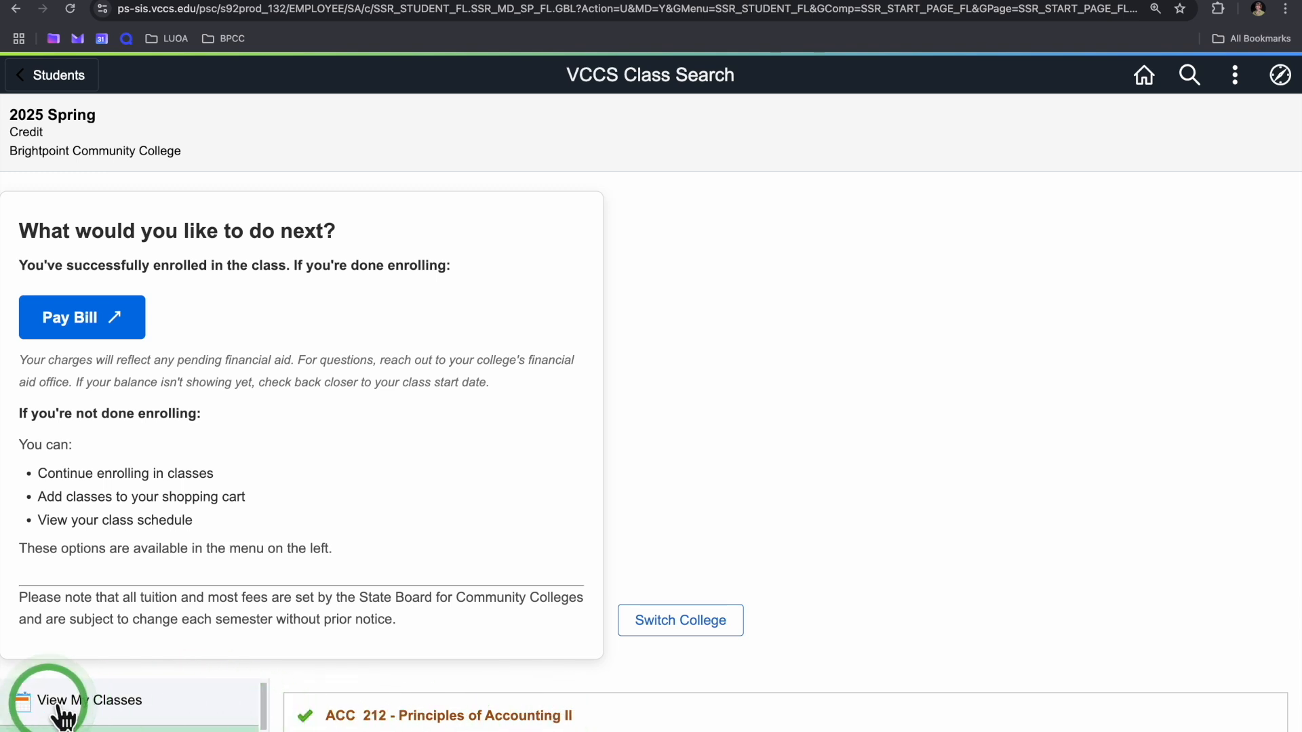
Show my 2025 Spring classes (ACC 212, ART 132) by date as a weekly calendar.
left_click(91, 700)
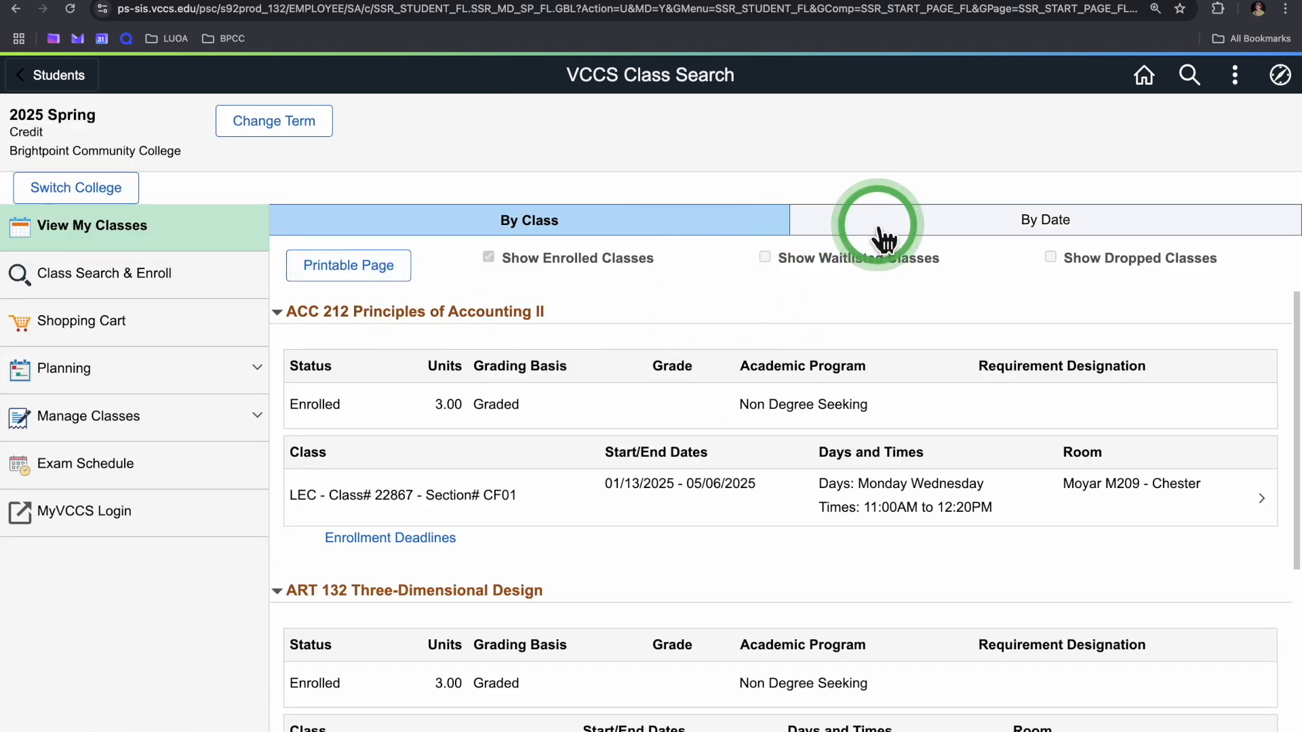
left_click(1045, 220)
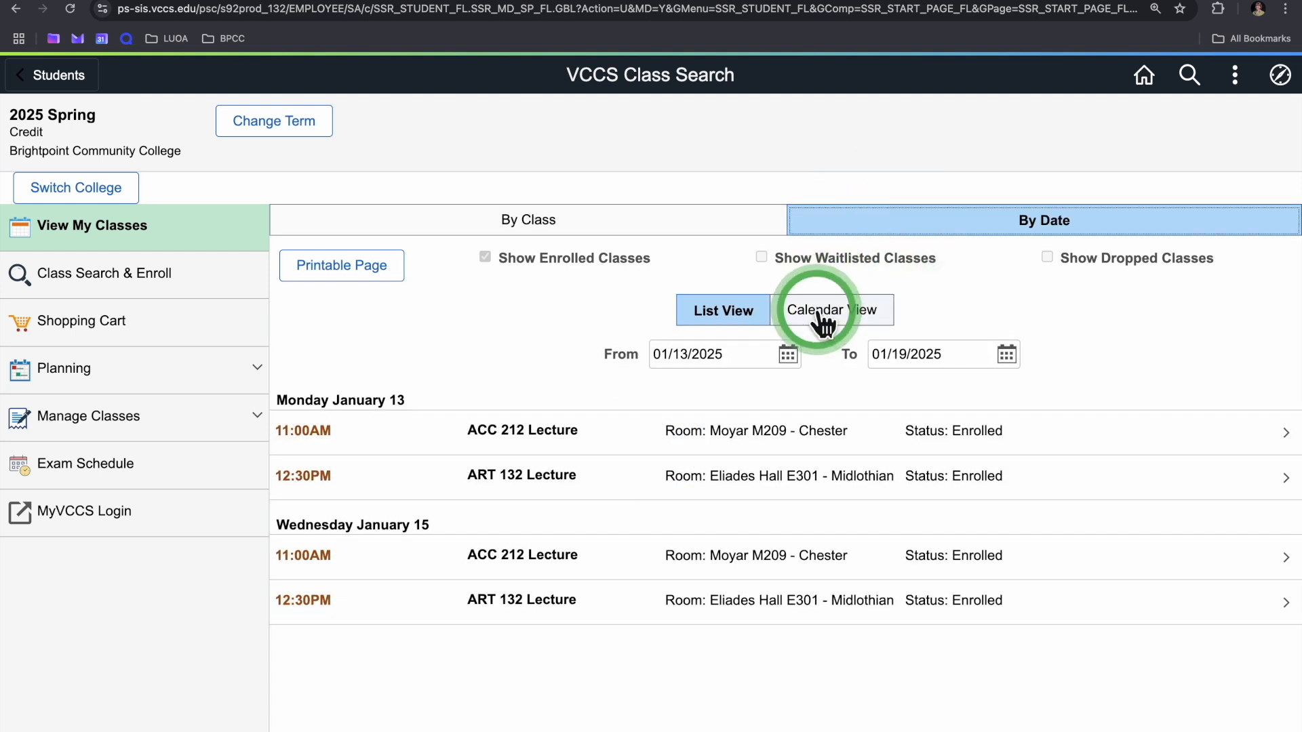
left_click(825, 310)
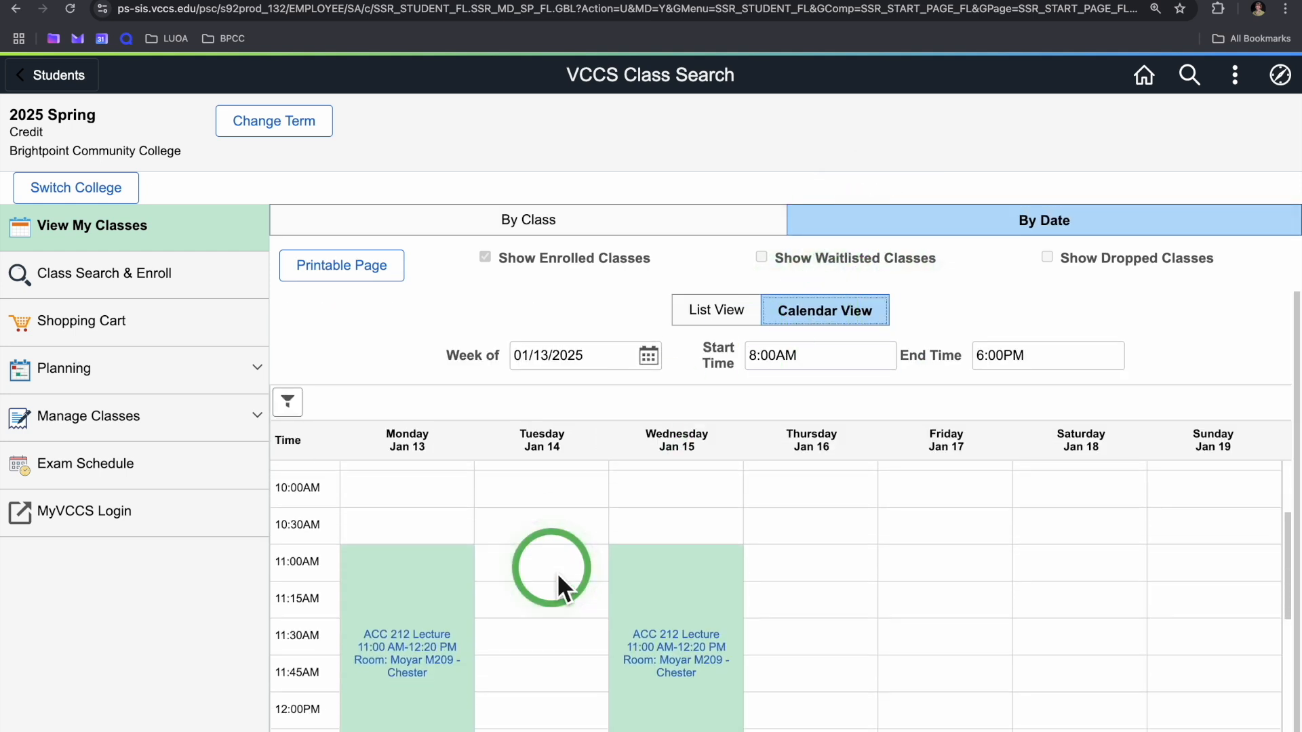
scroll("down", 3)
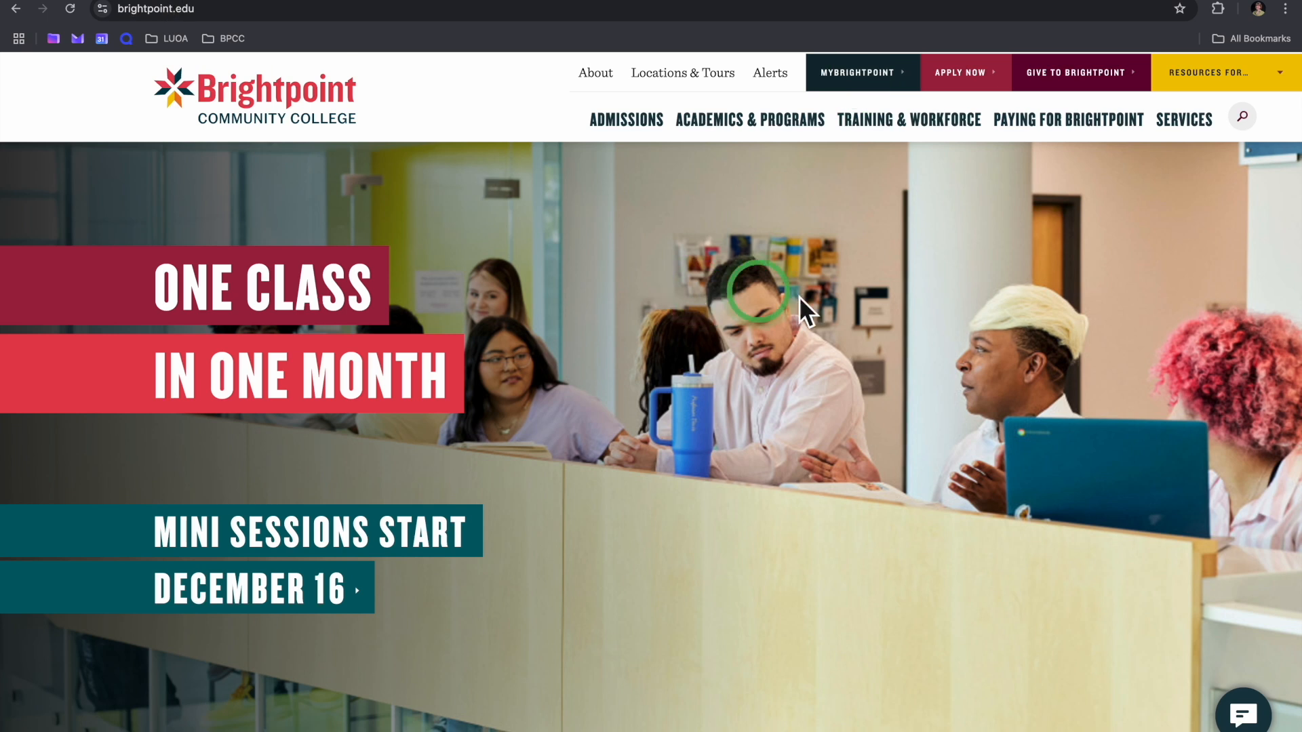
Reach the Help Hub page via Services and view campus locations, contacts and hours.
left_click(1184, 119)
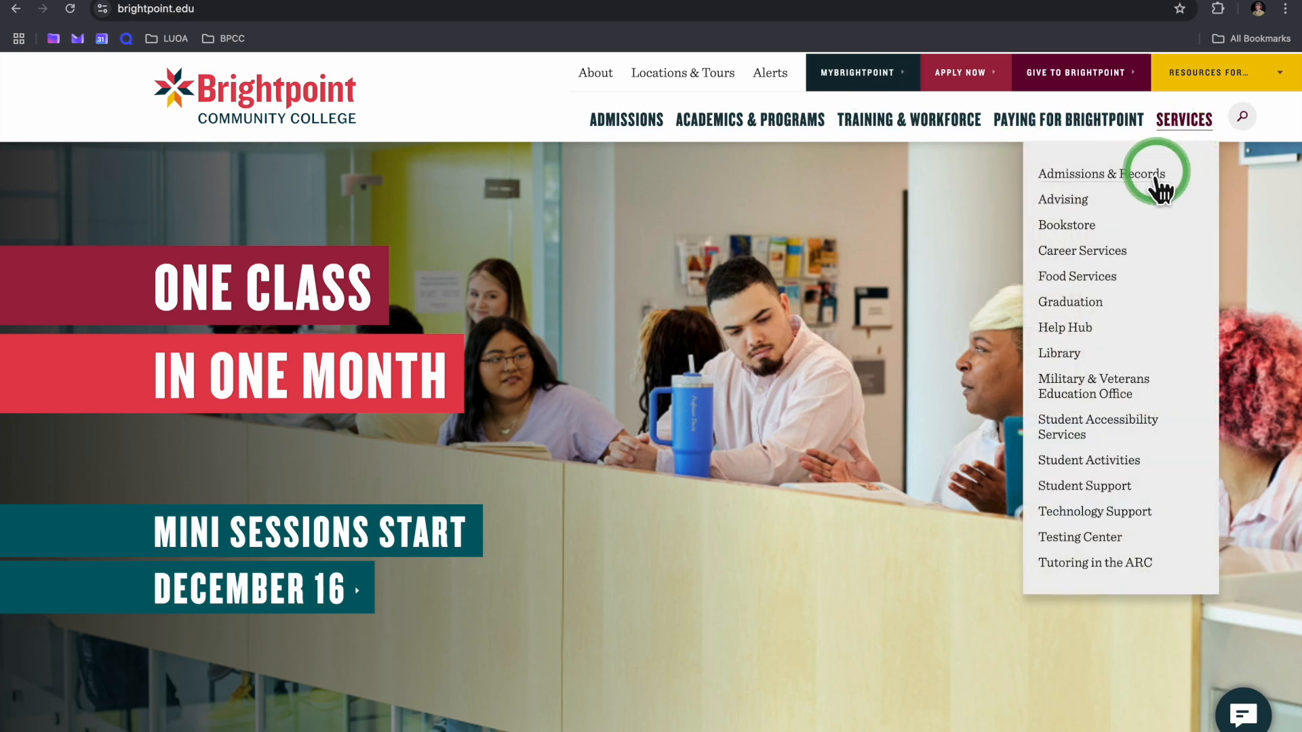
mouse_move(1066, 327)
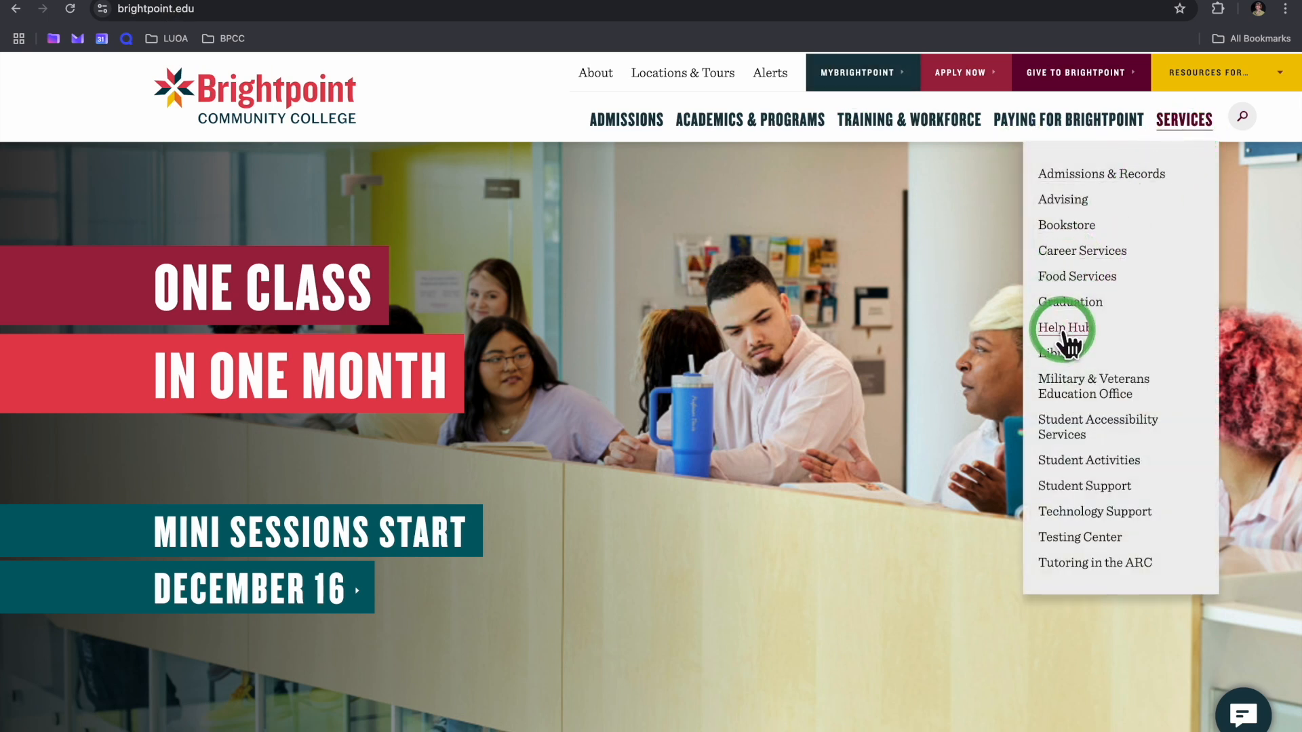
left_click(1061, 327)
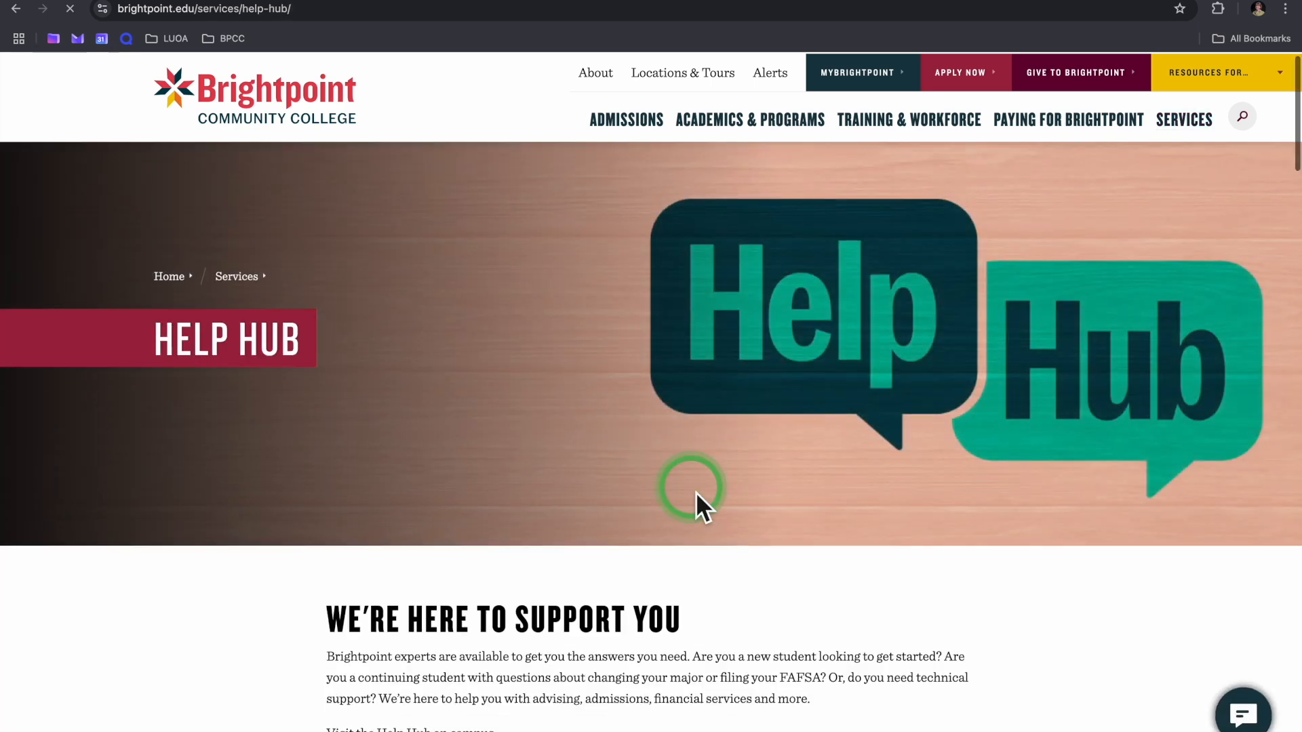
scroll("down", 3)
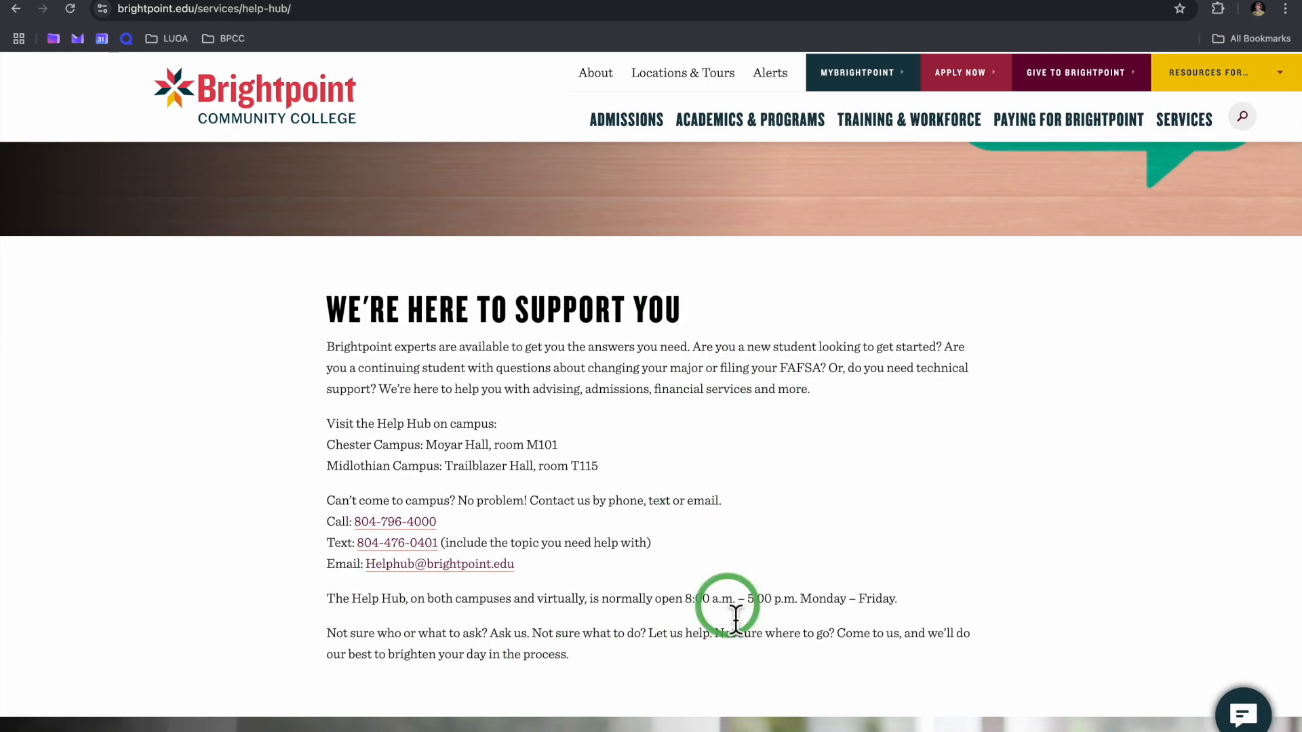